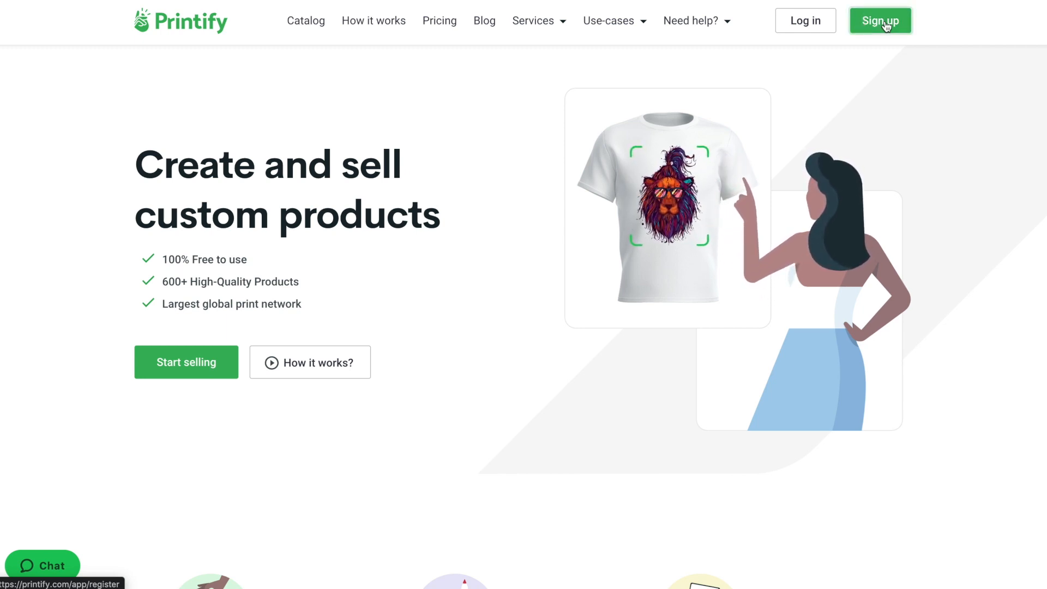
# Step: Register the new Printify account with email, password and a passed reCAPTCHA
pyautogui.click(880, 21)
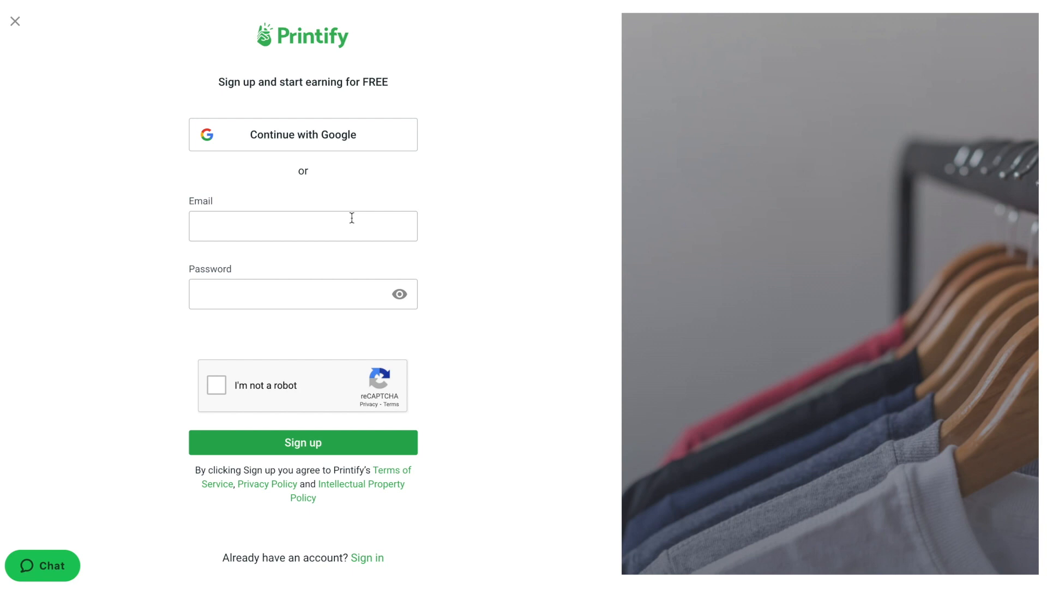
pyautogui.moveTo(279, 388)
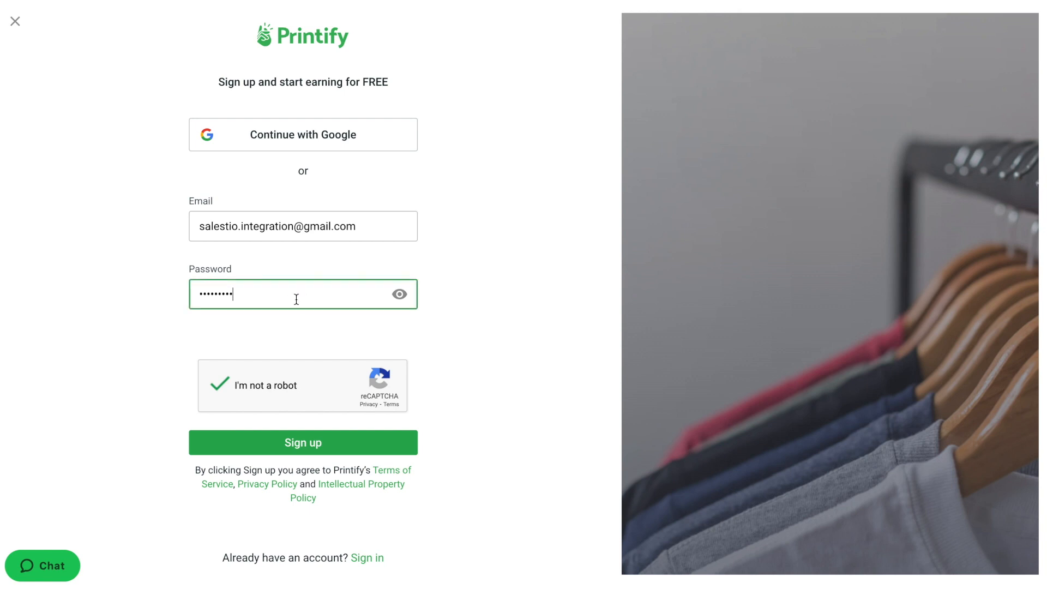
pyautogui.click(303, 442)
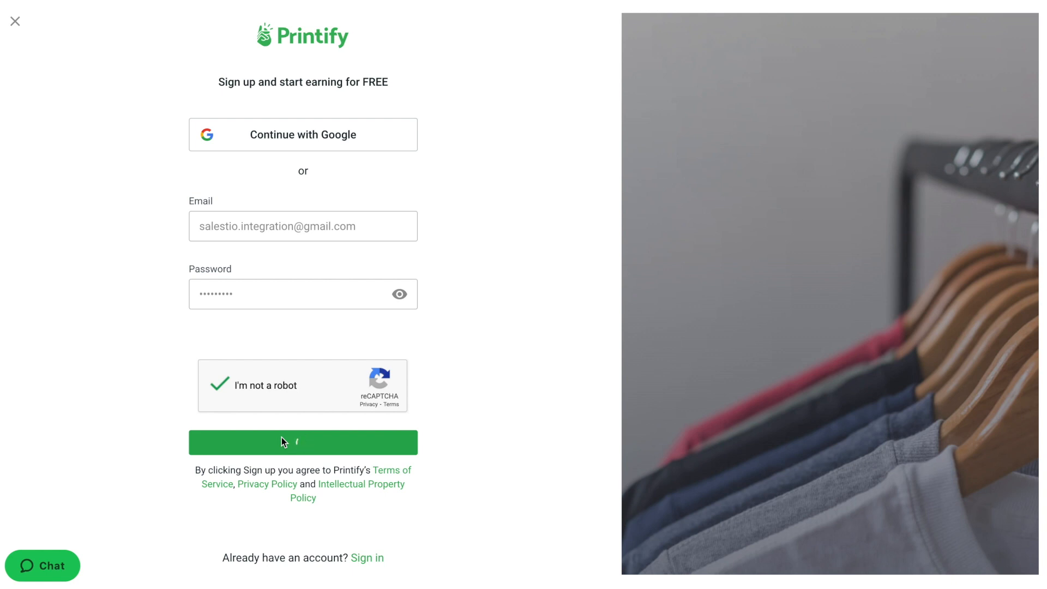
pyautogui.click(303, 443)
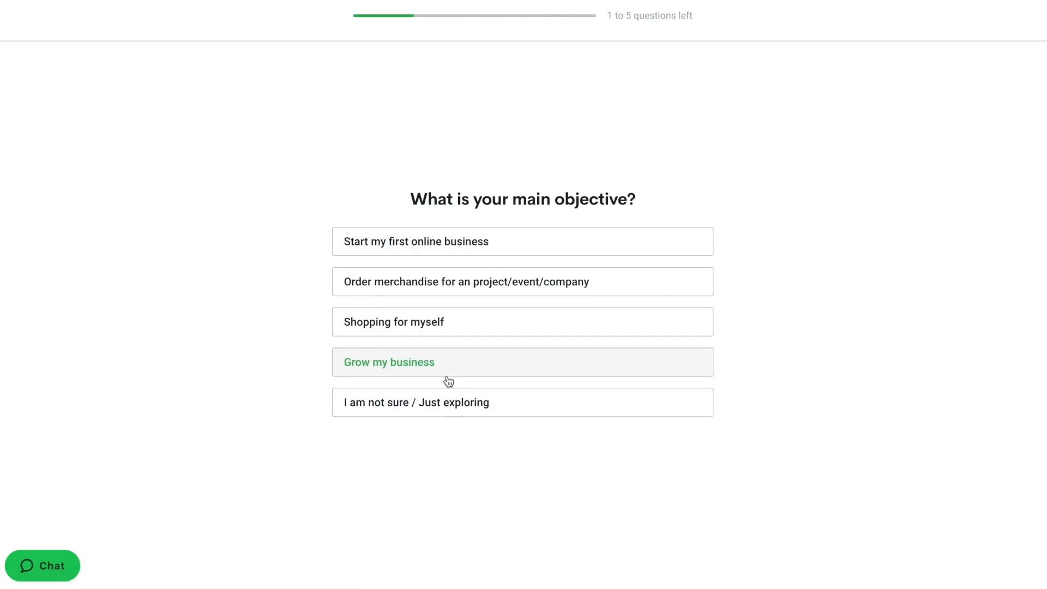
pyautogui.moveTo(416, 255)
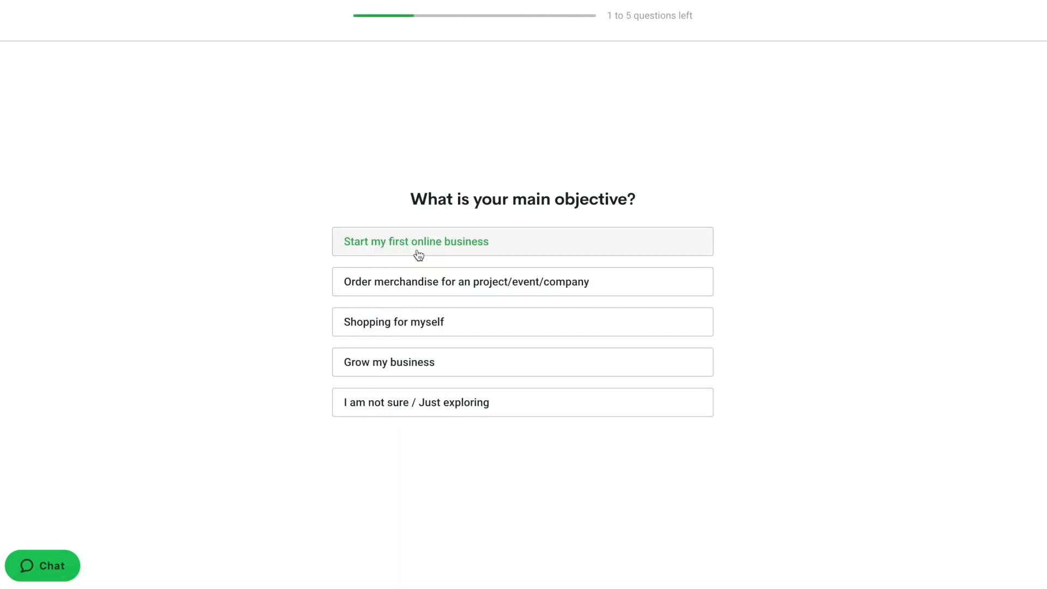
# Step: Answer onboarding: first online business, skills rated 5, found via search engine
pyautogui.click(416, 241)
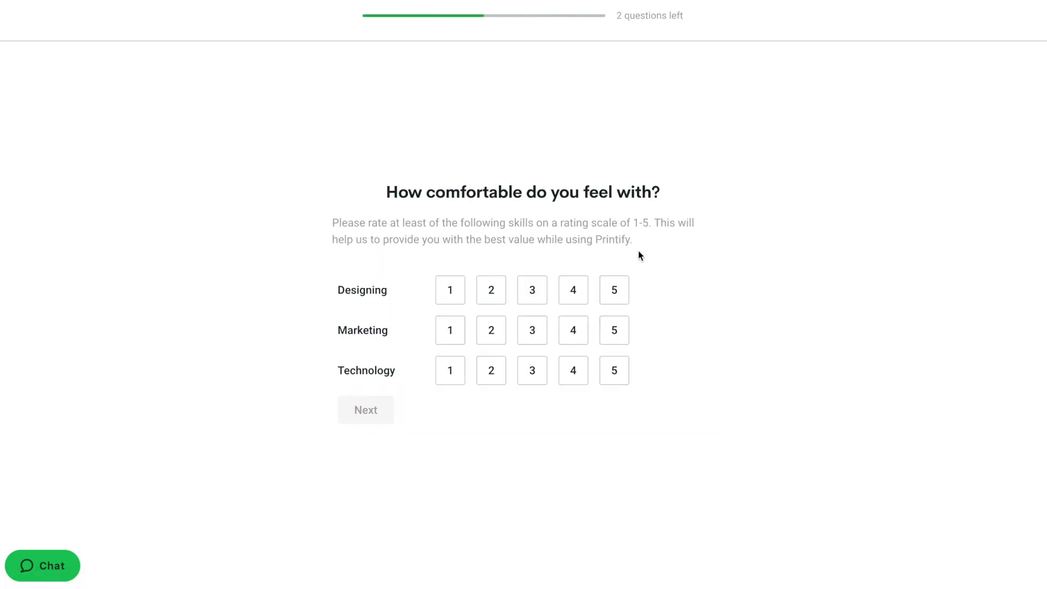
pyautogui.click(613, 290)
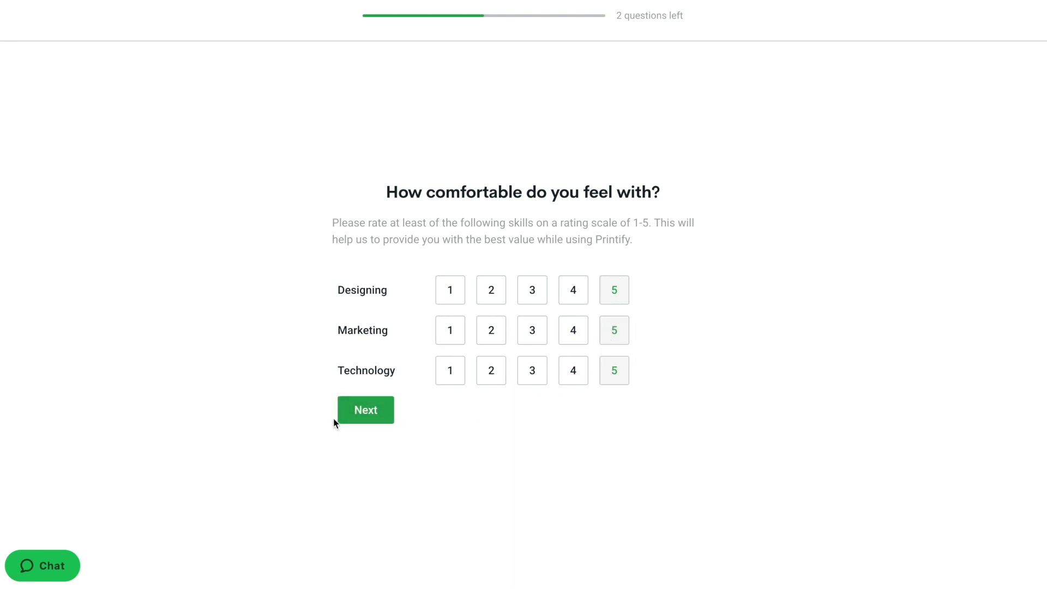
pyautogui.click(364, 409)
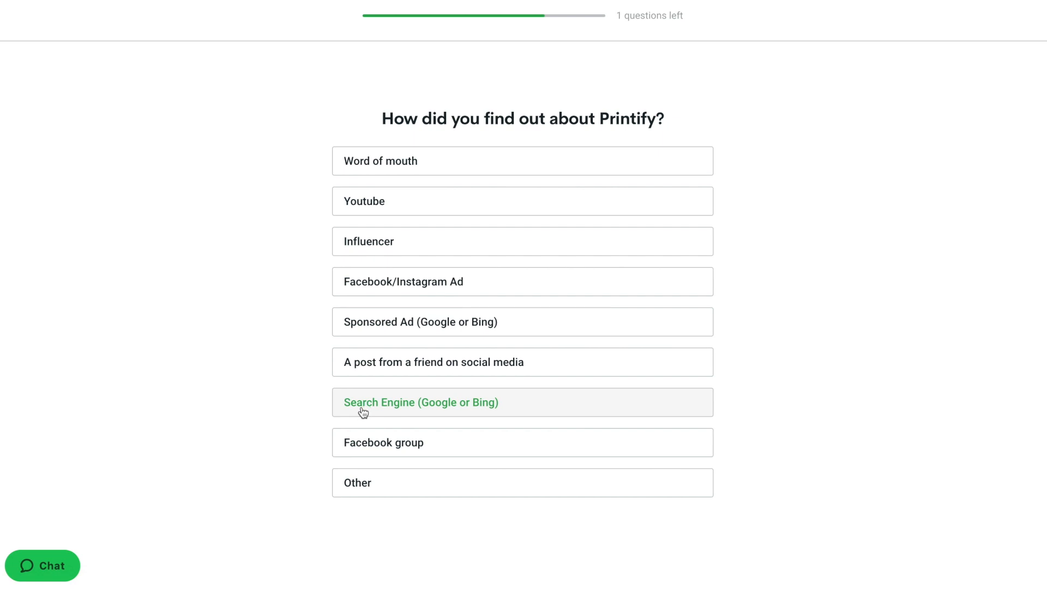
pyautogui.click(421, 402)
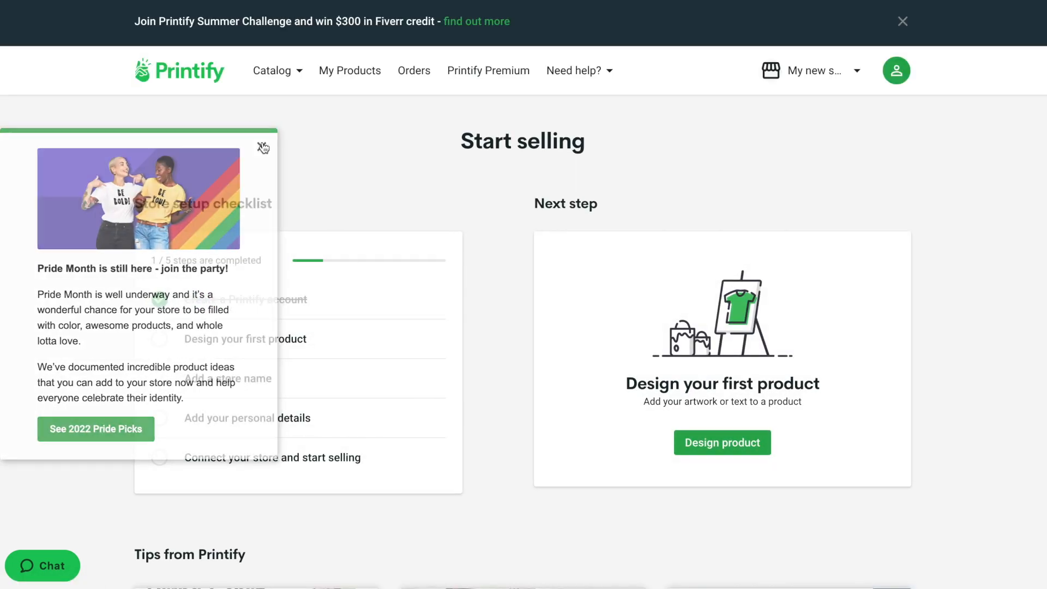
# Step: Dismiss the Pride Month pop-up to reveal the Start selling checklist
pyautogui.click(262, 148)
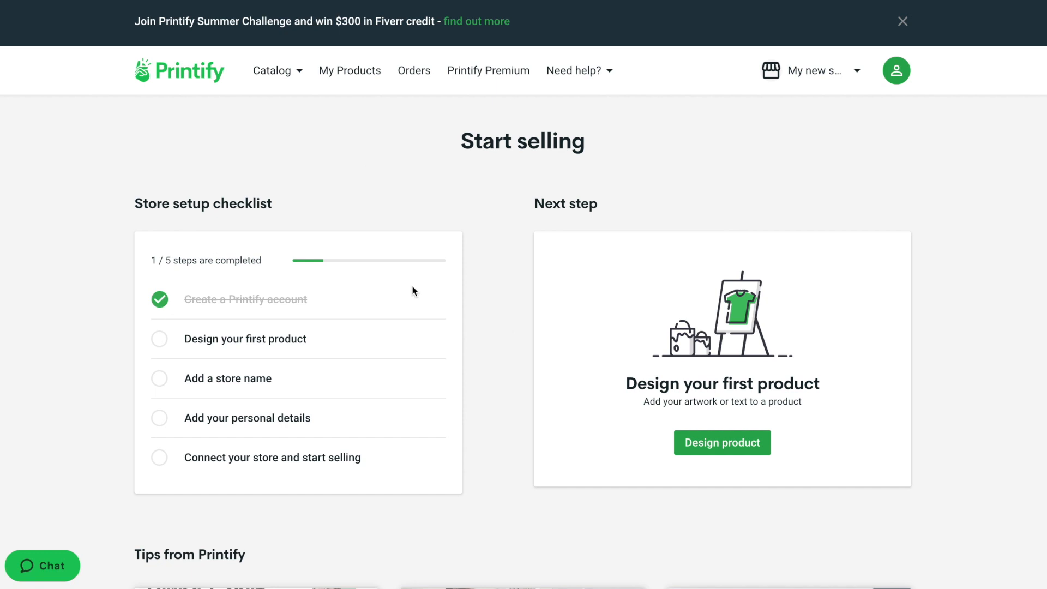
pyautogui.moveTo(472, 421)
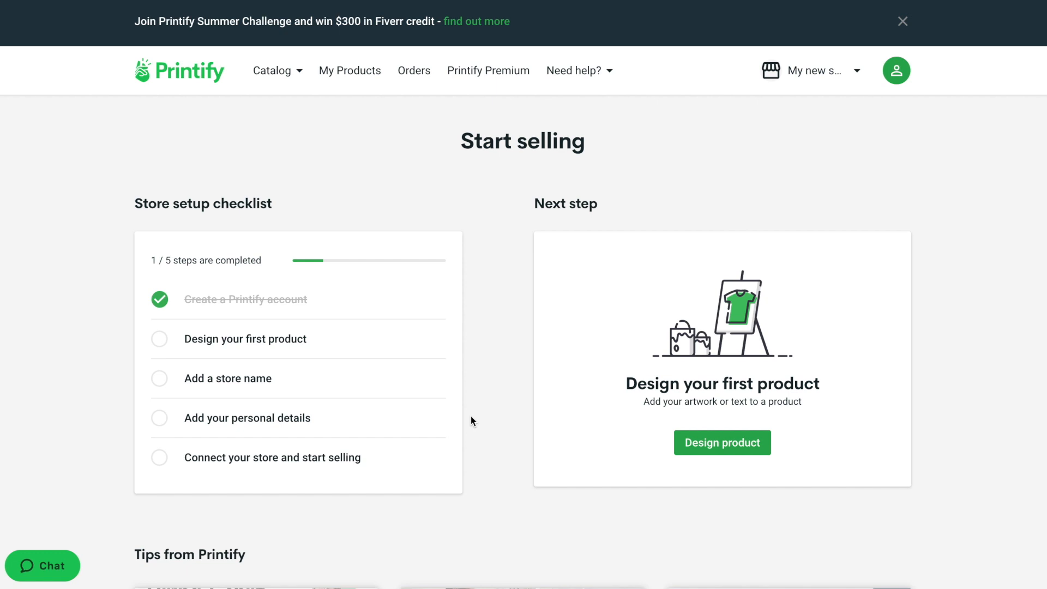
pyautogui.moveTo(504, 364)
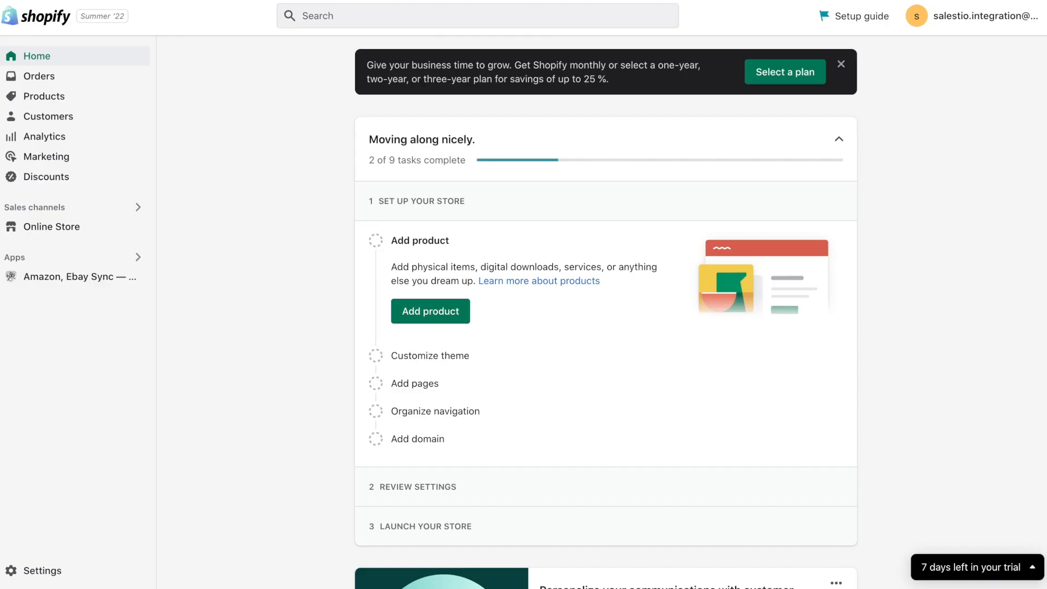
pyautogui.moveTo(249, 49)
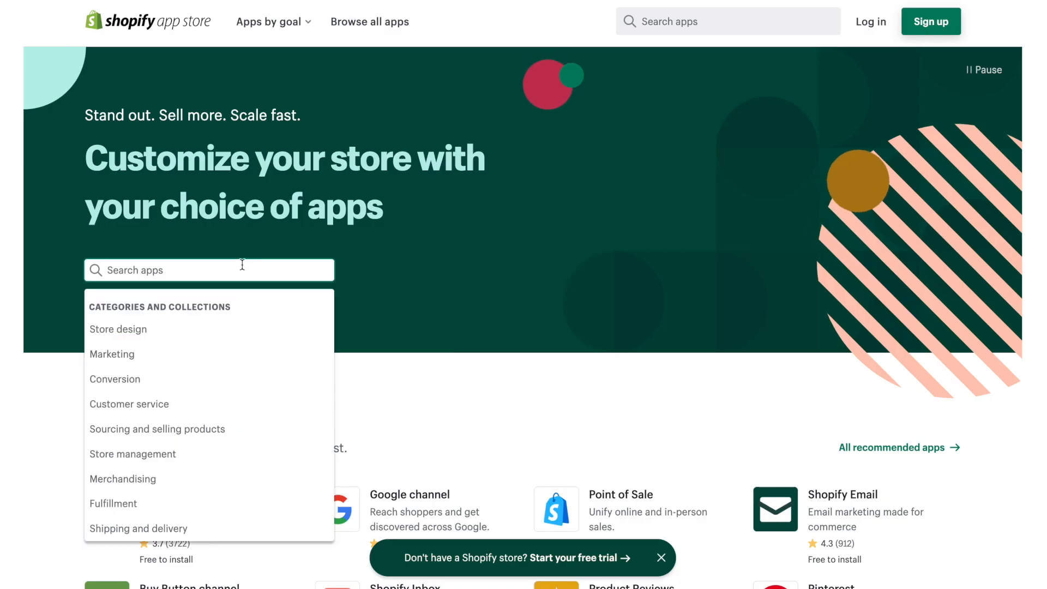
# Step: Search the Shopify App Store for 'printify' and open the Printify: Print on Demand listing
pyautogui.write('printify')
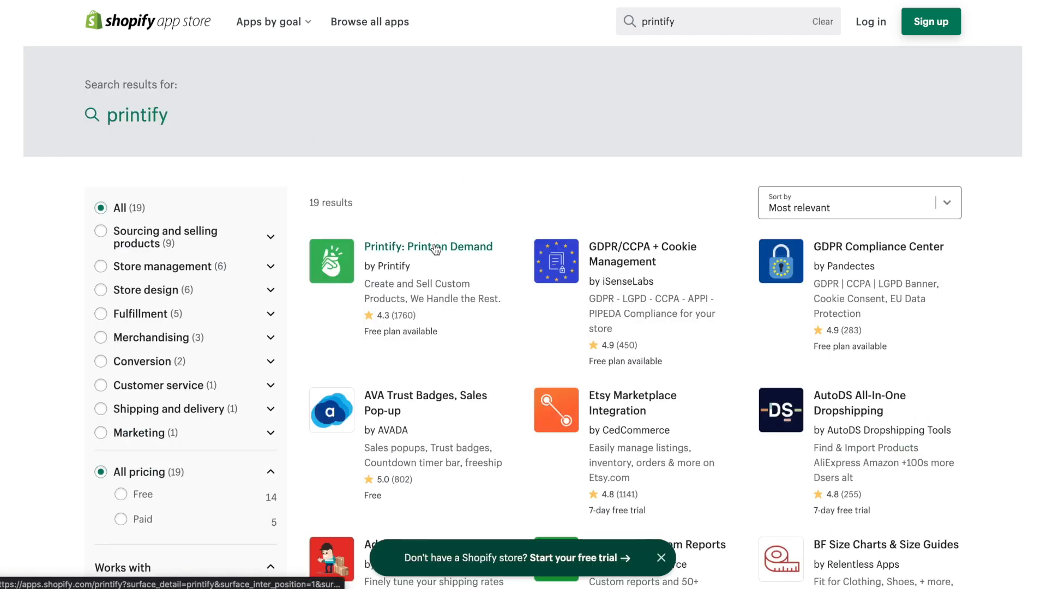
pyautogui.click(427, 247)
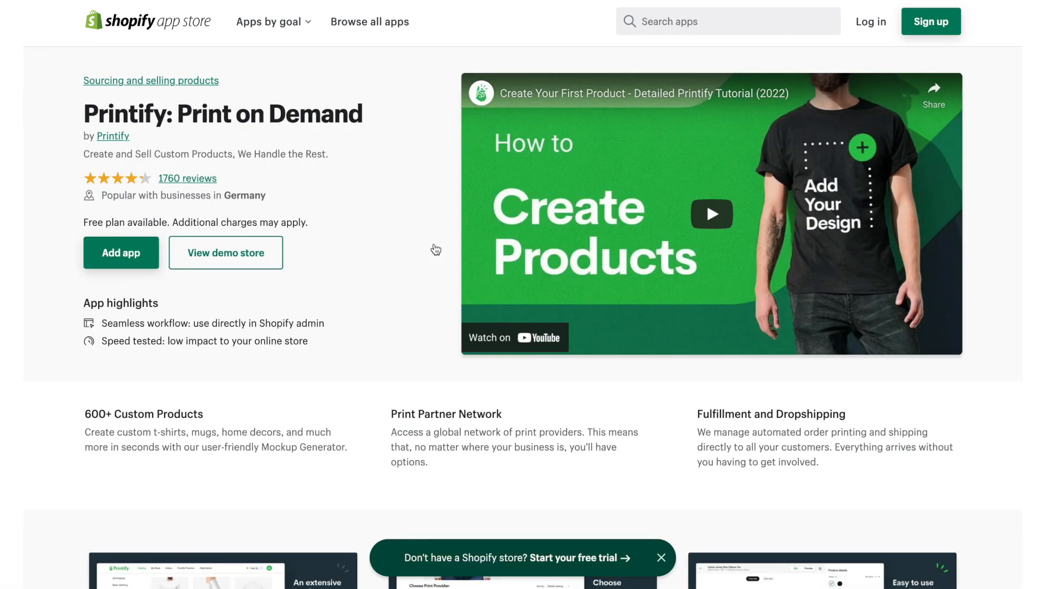
pyautogui.click(121, 253)
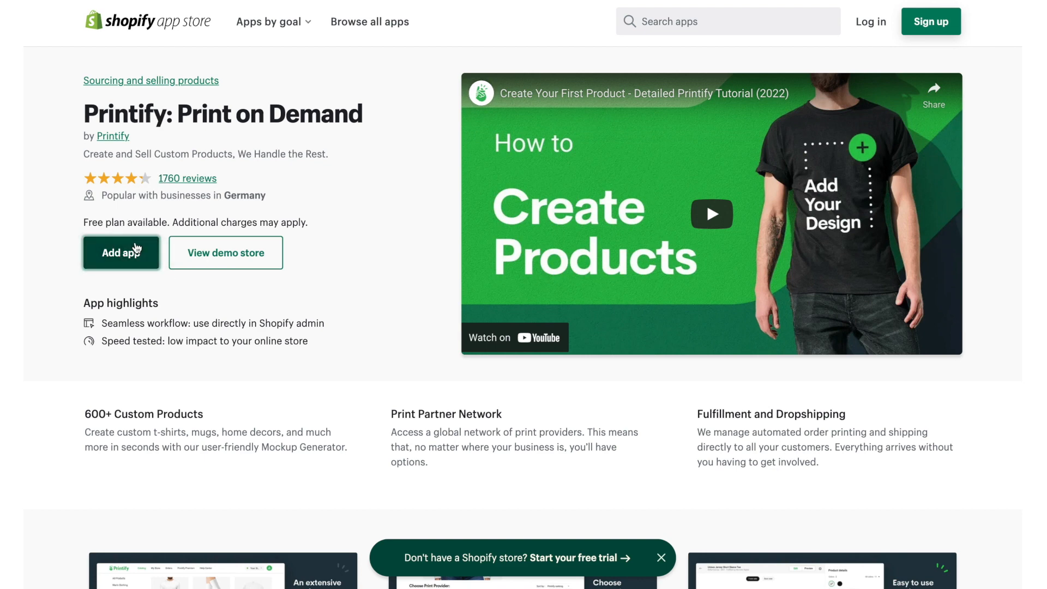
# Step: Install Printify: Print on Demand on setlic-store using the listed Shopify account
pyautogui.click(120, 253)
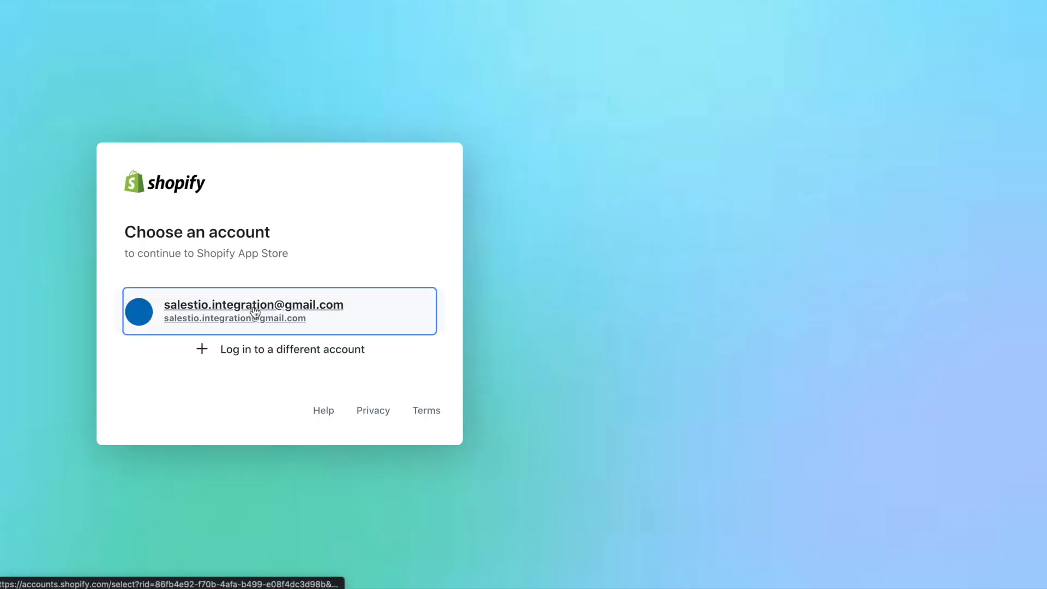
pyautogui.click(255, 311)
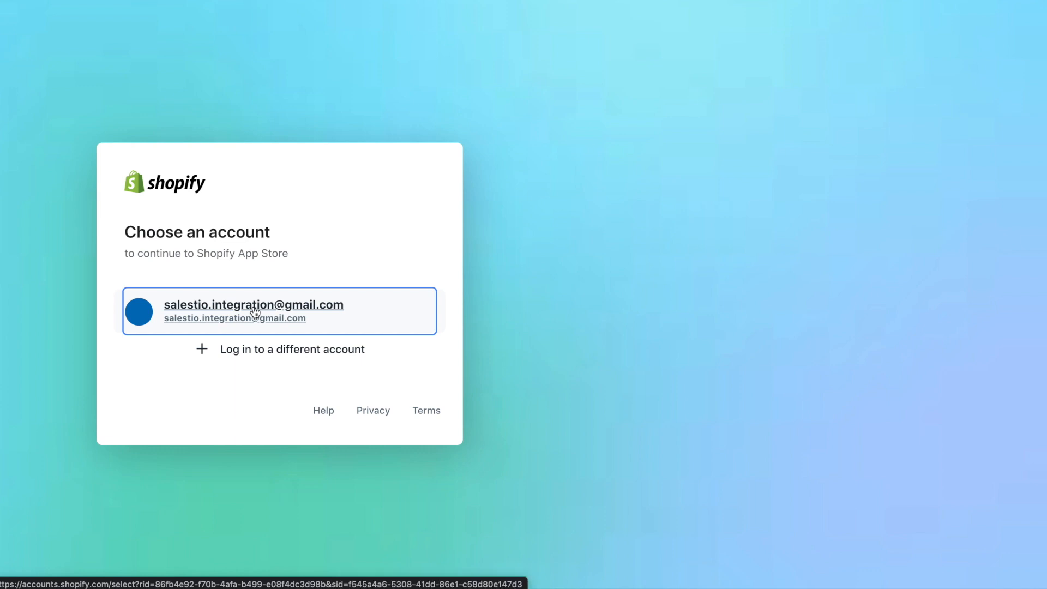
pyautogui.click(253, 311)
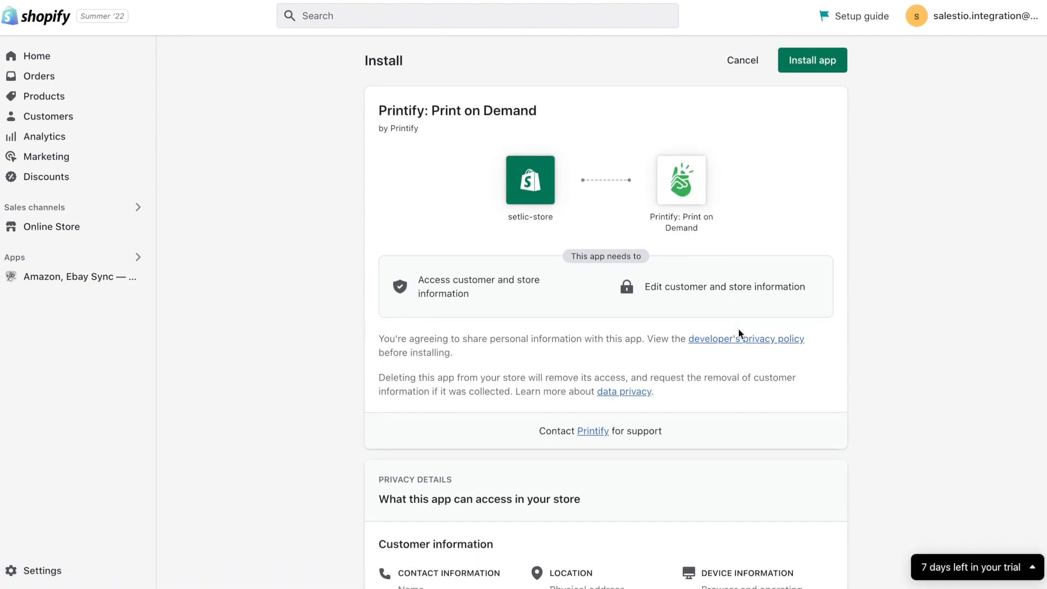
pyautogui.scroll(-3)
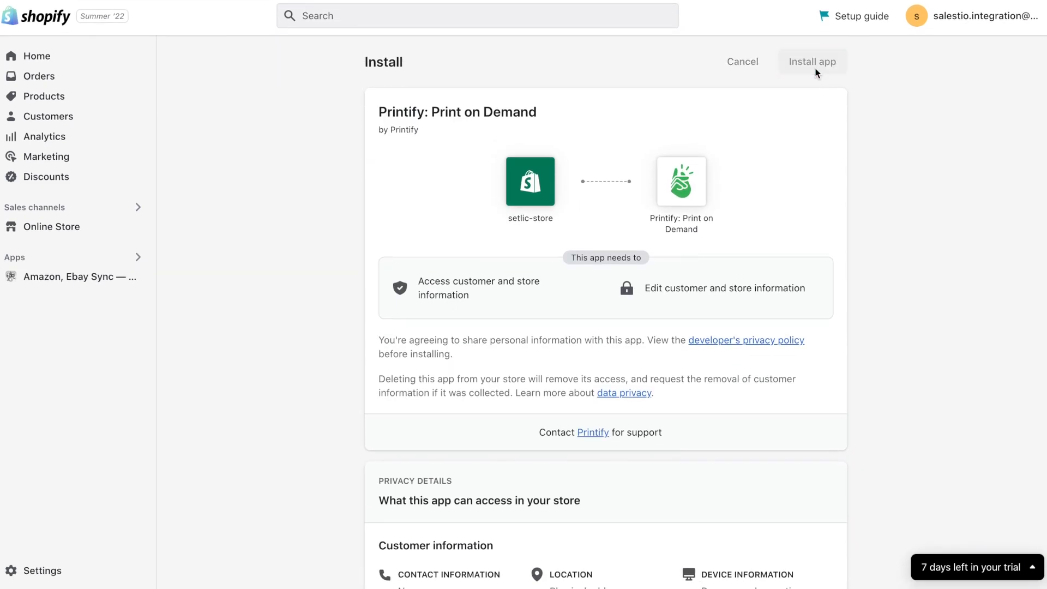
pyautogui.click(812, 61)
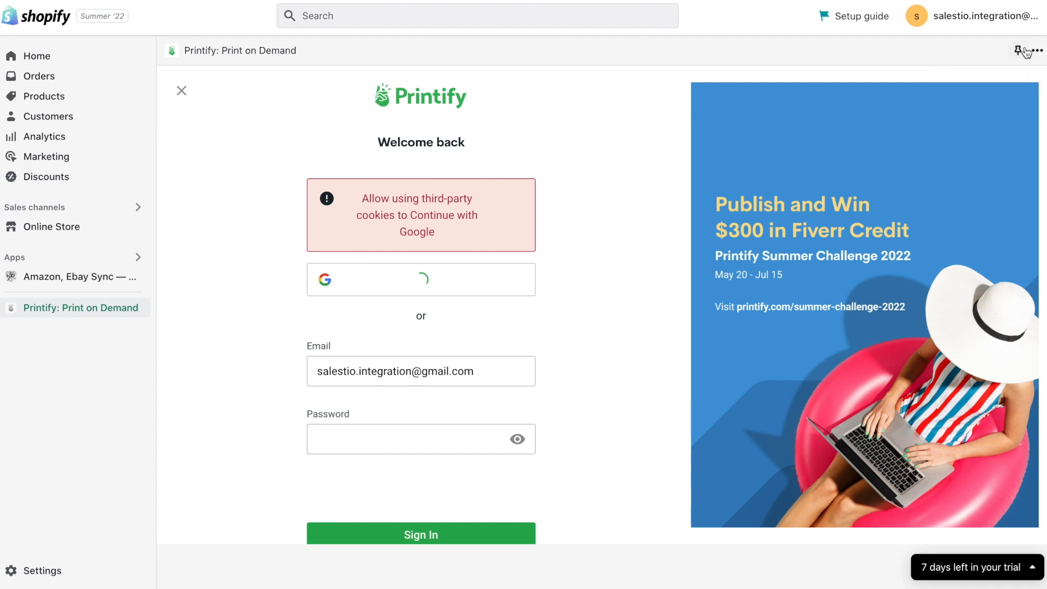
# Step: Pin the Printify app and sign in with the password and a passed reCAPTCHA
pyautogui.click(1018, 50)
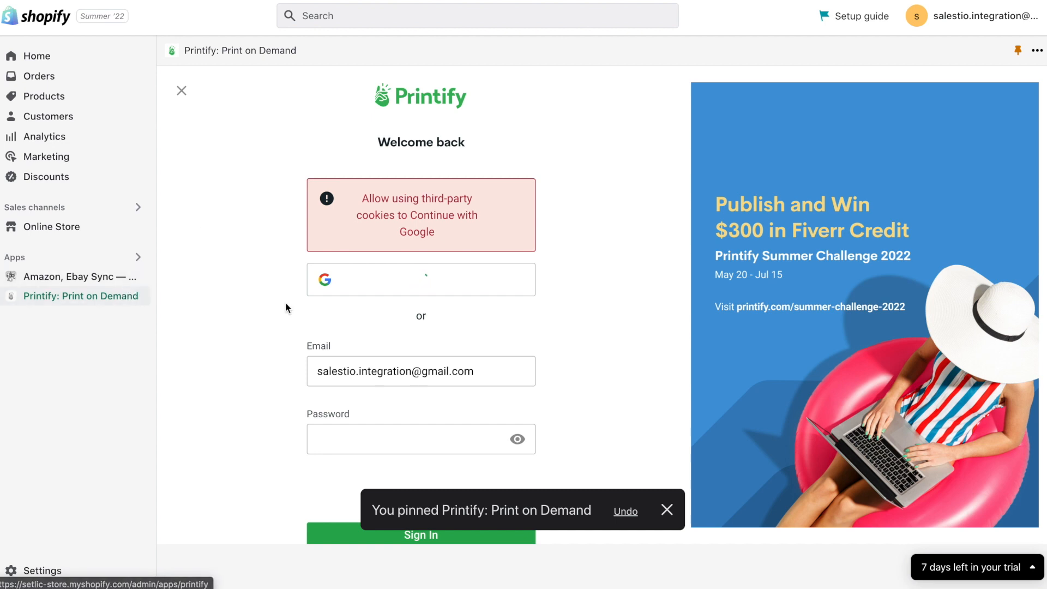
pyautogui.click(407, 438)
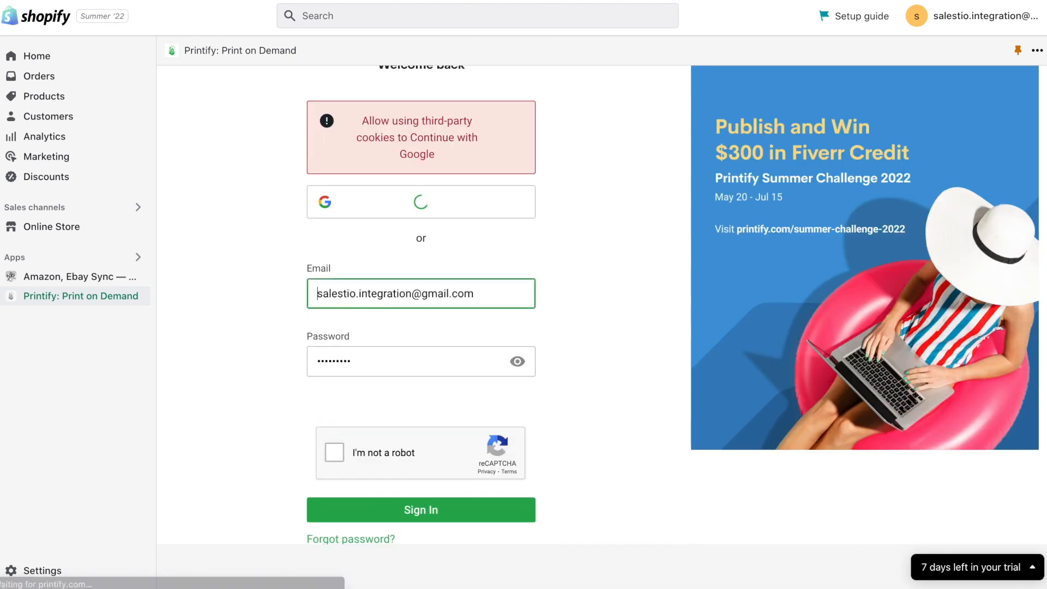
pyautogui.click(334, 452)
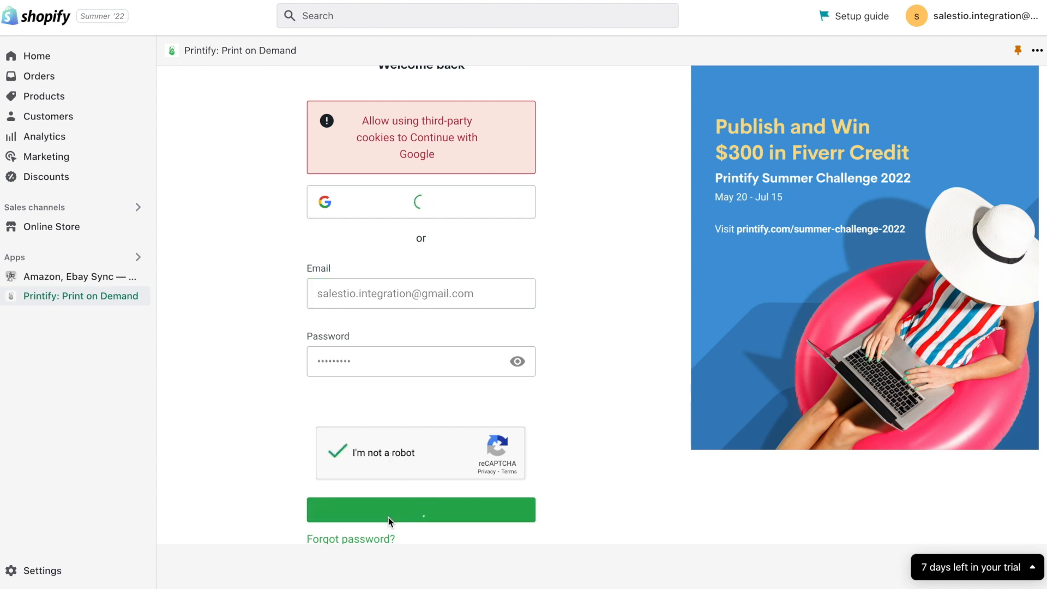
pyautogui.click(390, 520)
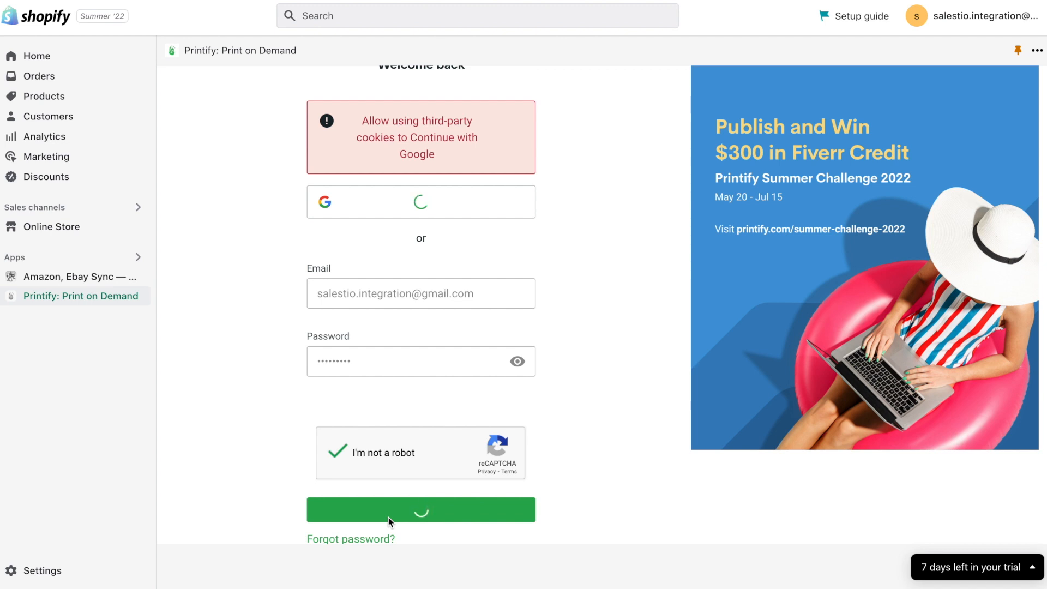
pyautogui.click(421, 509)
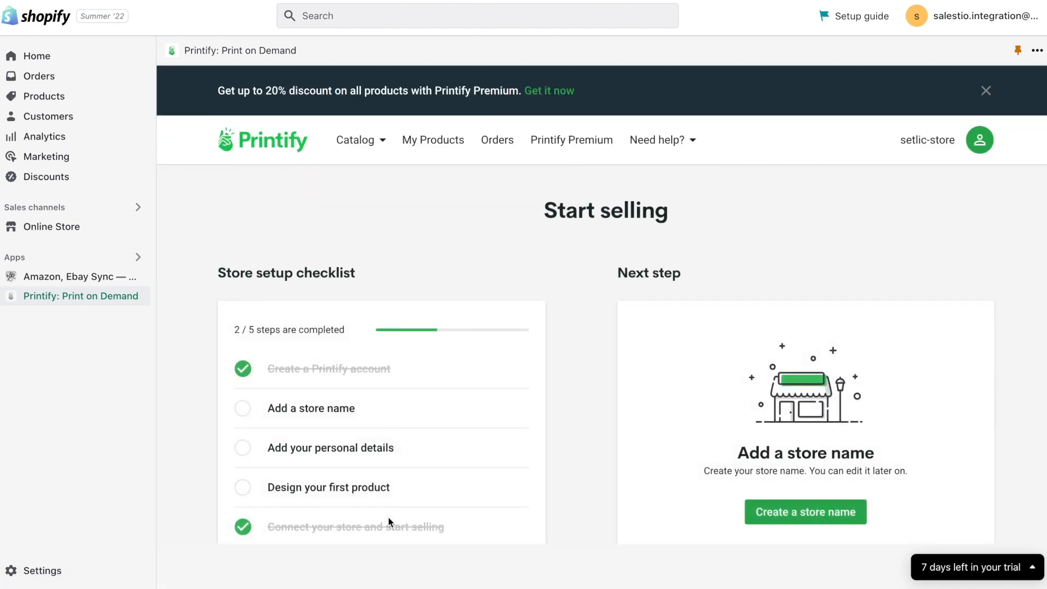
pyautogui.moveTo(639, 442)
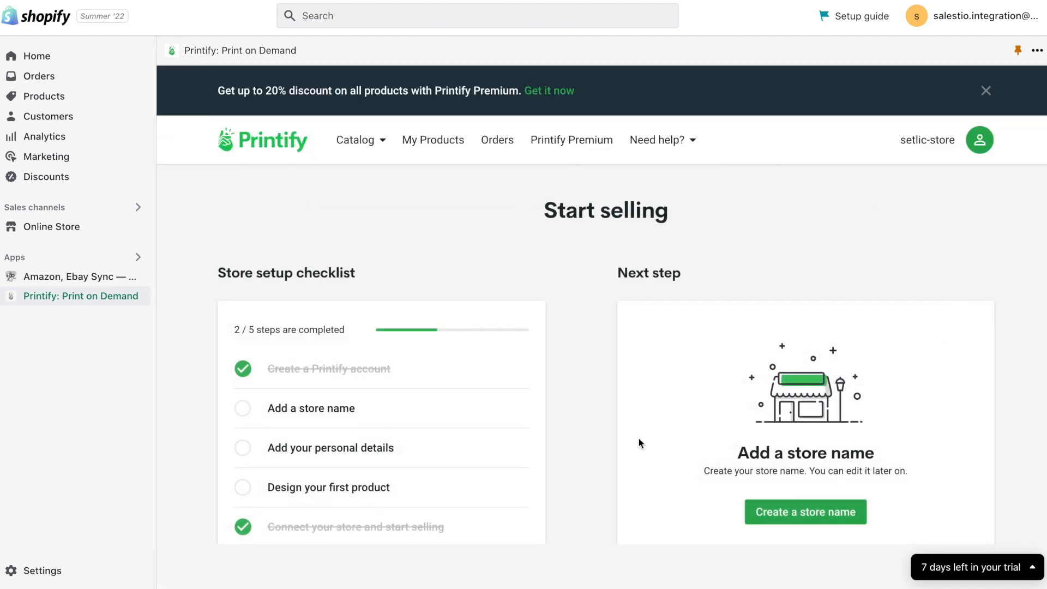
pyautogui.moveTo(920, 161)
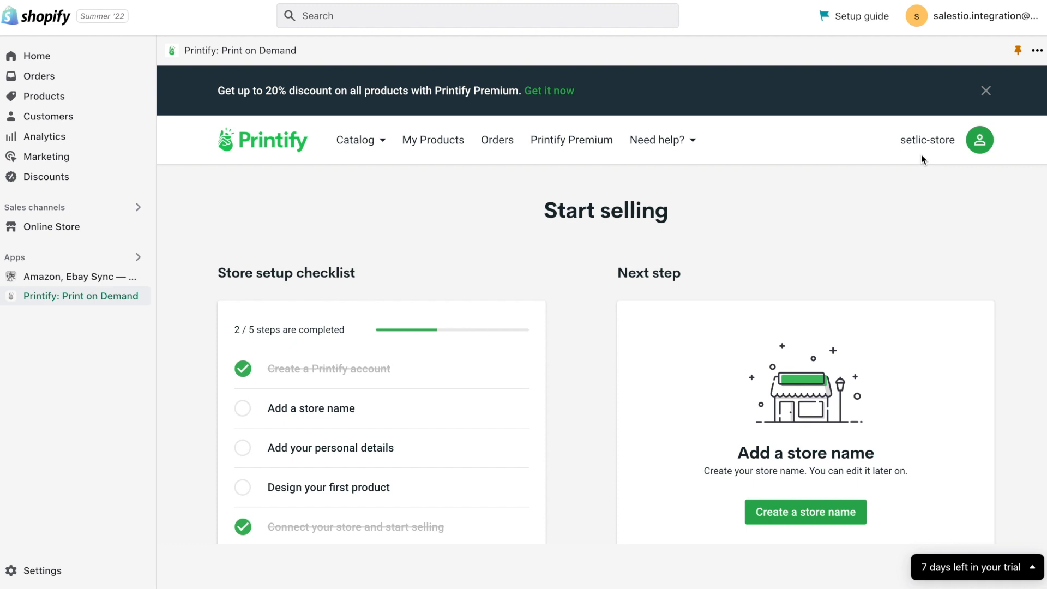
pyautogui.moveTo(928, 139)
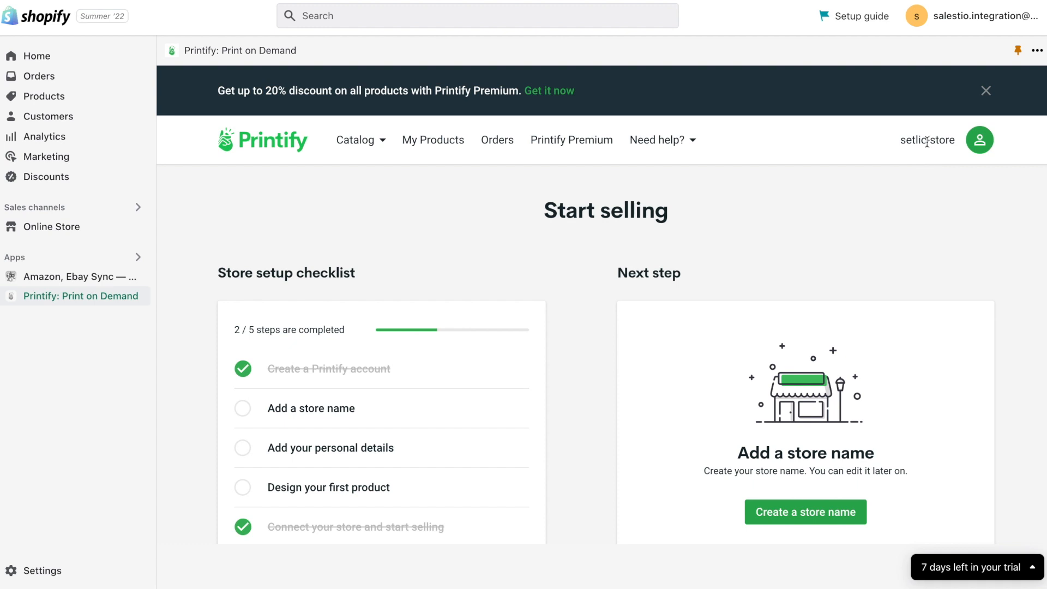
# Step: Show the account menu listing My account, Payments and Settings
pyautogui.click(981, 139)
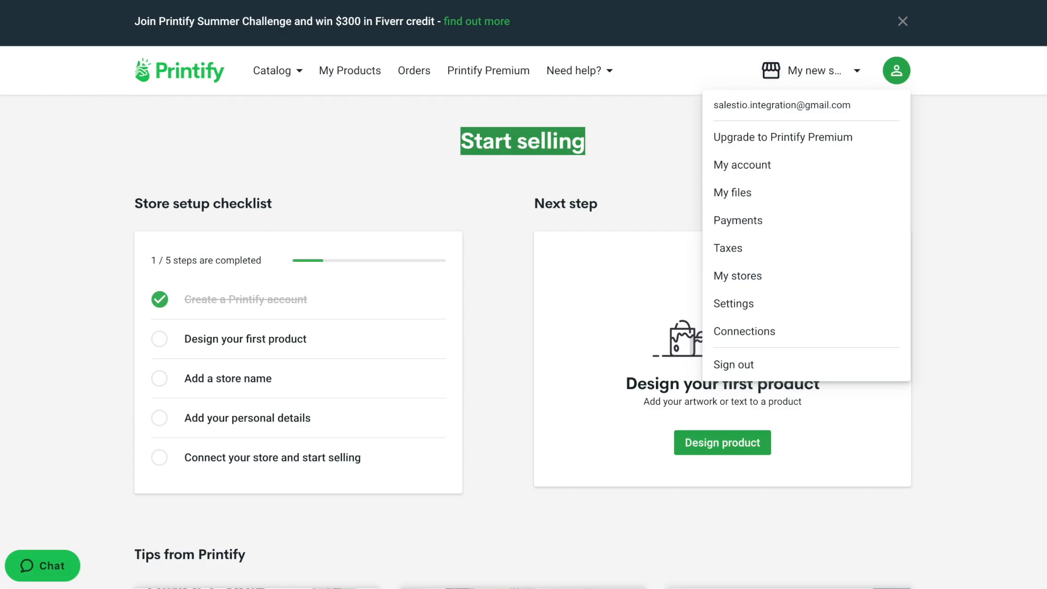
# Step: Switch the active store to the connected setlic-store, landing on its empty My Products page
pyautogui.click(831, 130)
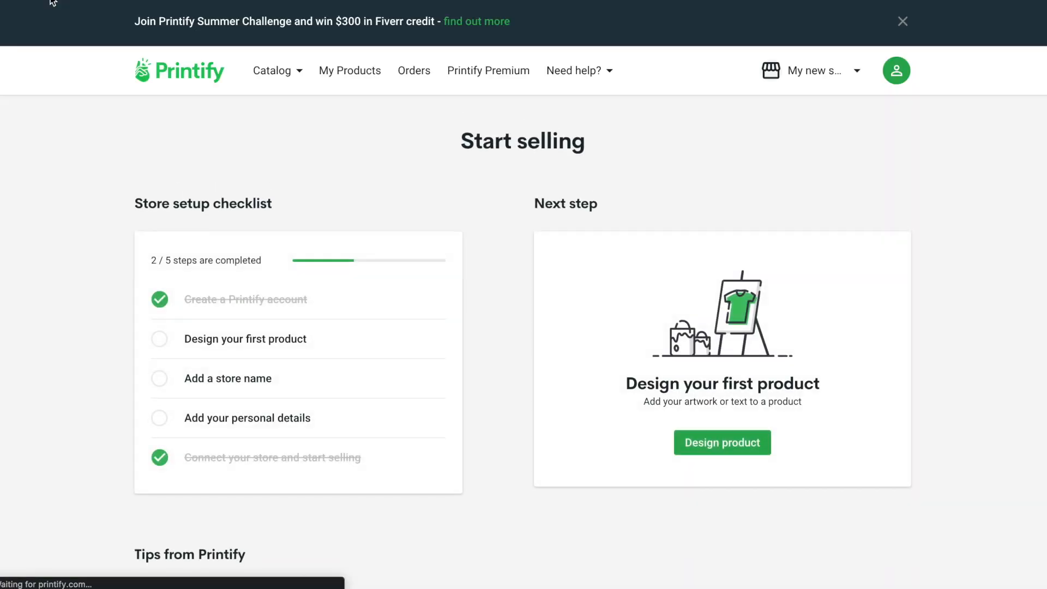
pyautogui.click(820, 69)
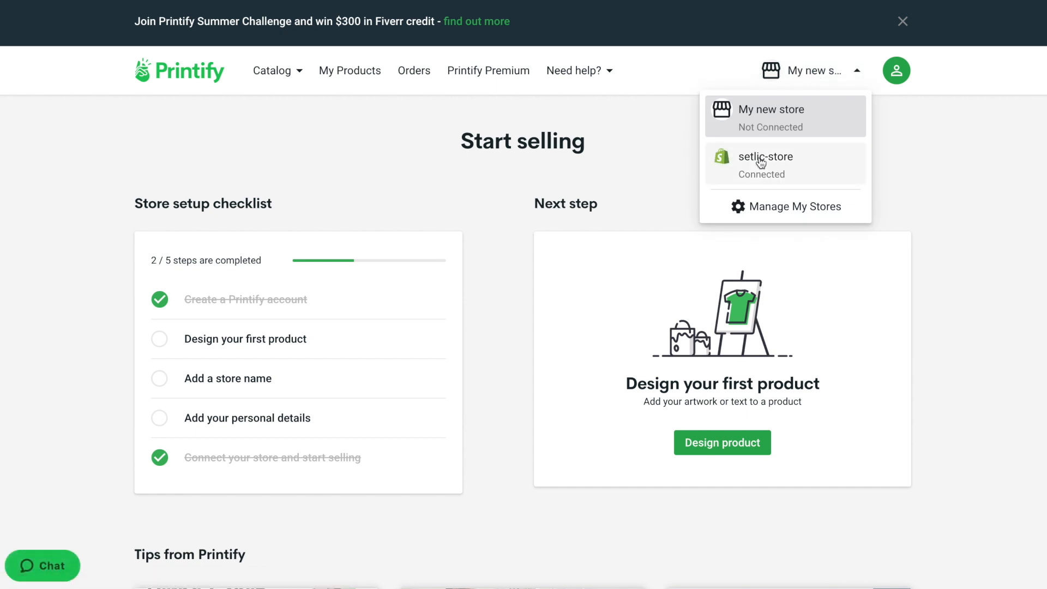
pyautogui.moveTo(372, 395)
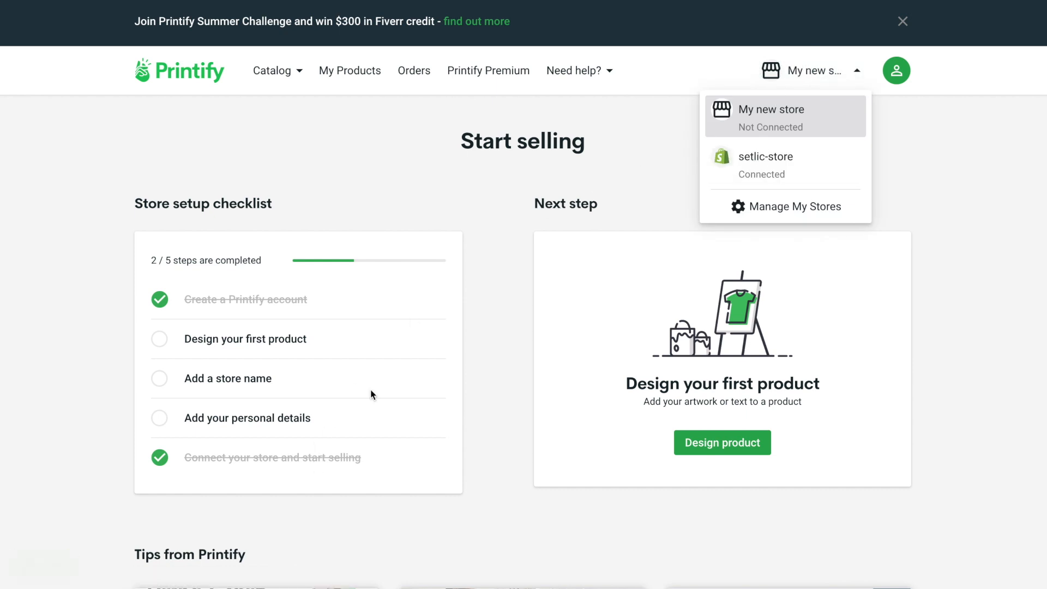
pyautogui.click(765, 164)
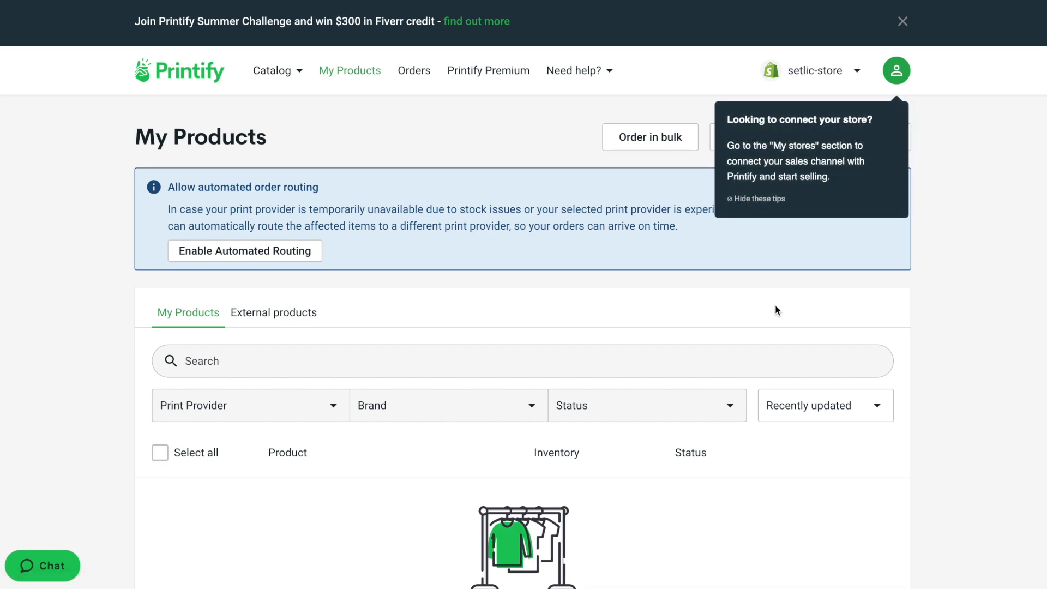
pyautogui.moveTo(729, 116)
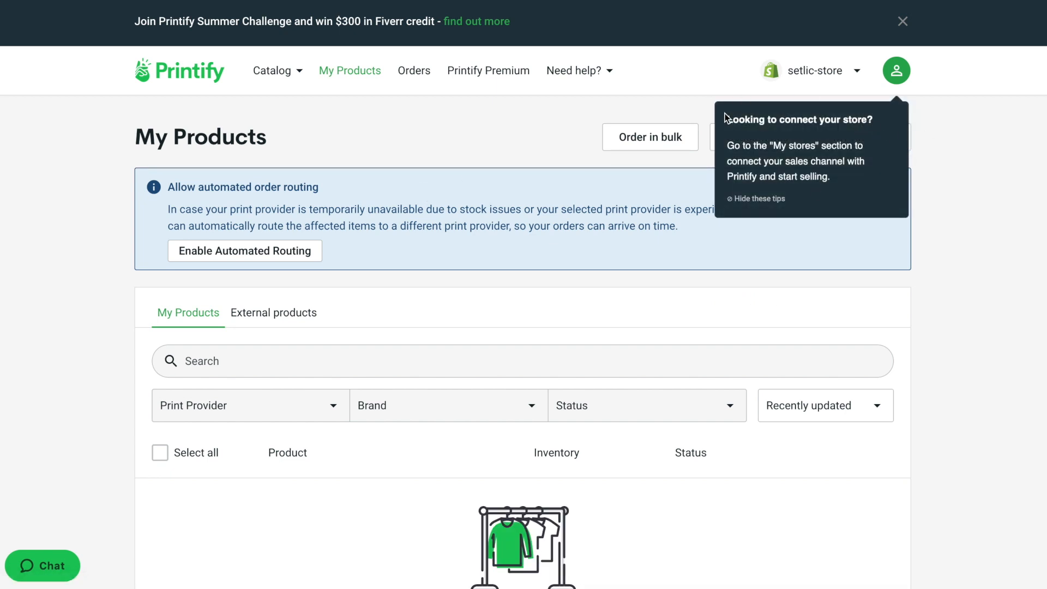
pyautogui.moveTo(919, 217)
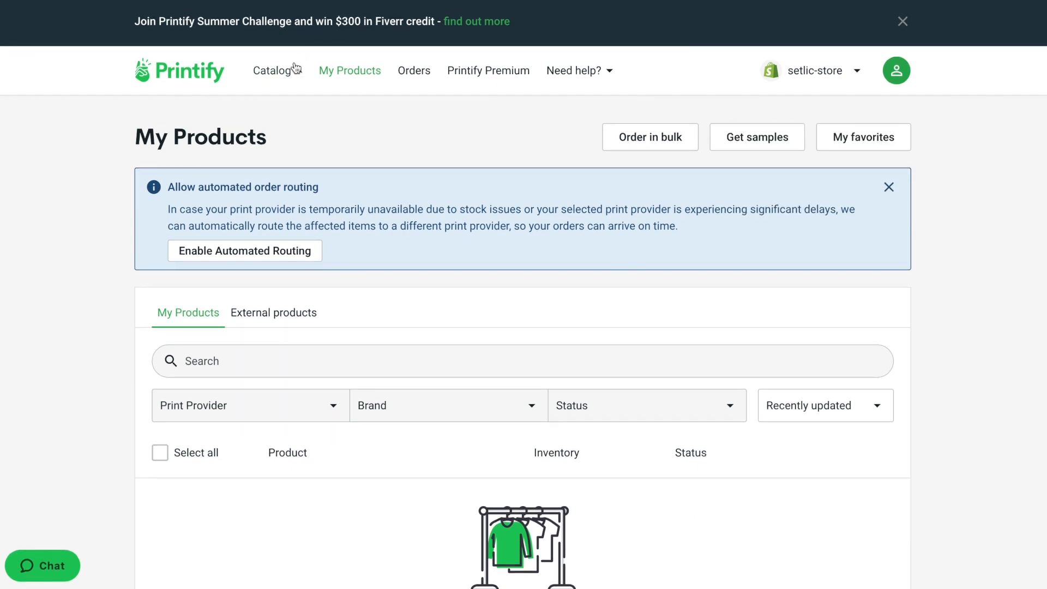
# Step: Browse the Catalog categories, then go to the Orders page for setlic-store
pyautogui.click(272, 70)
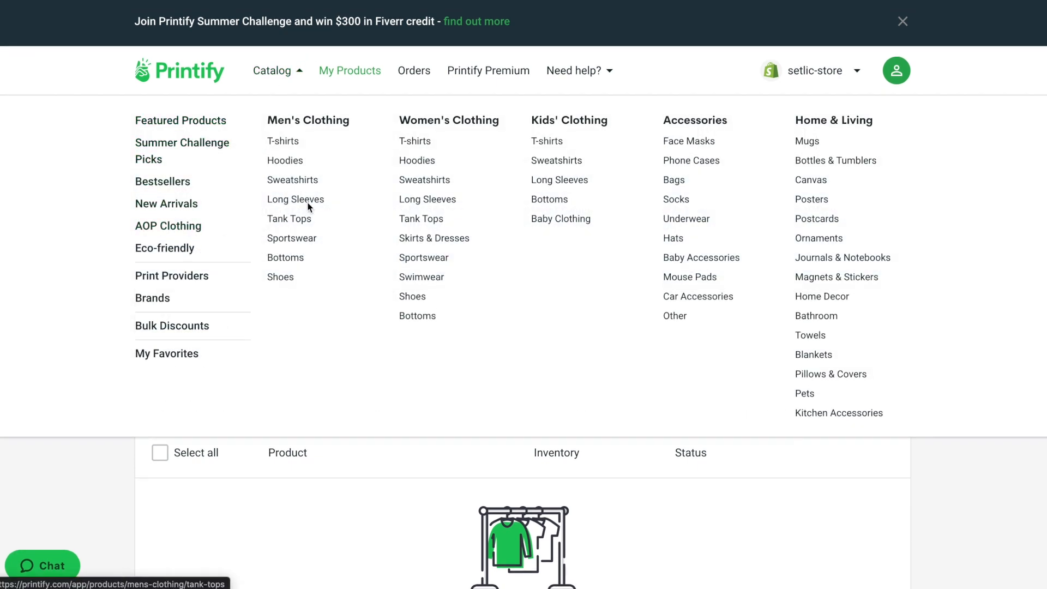
pyautogui.moveTo(274, 147)
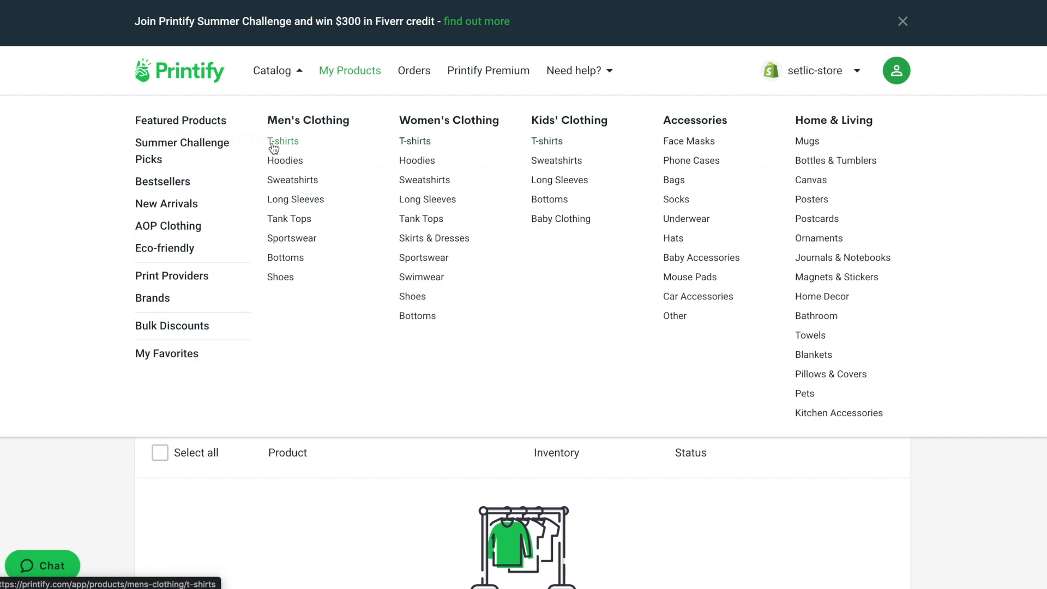
pyautogui.moveTo(287, 244)
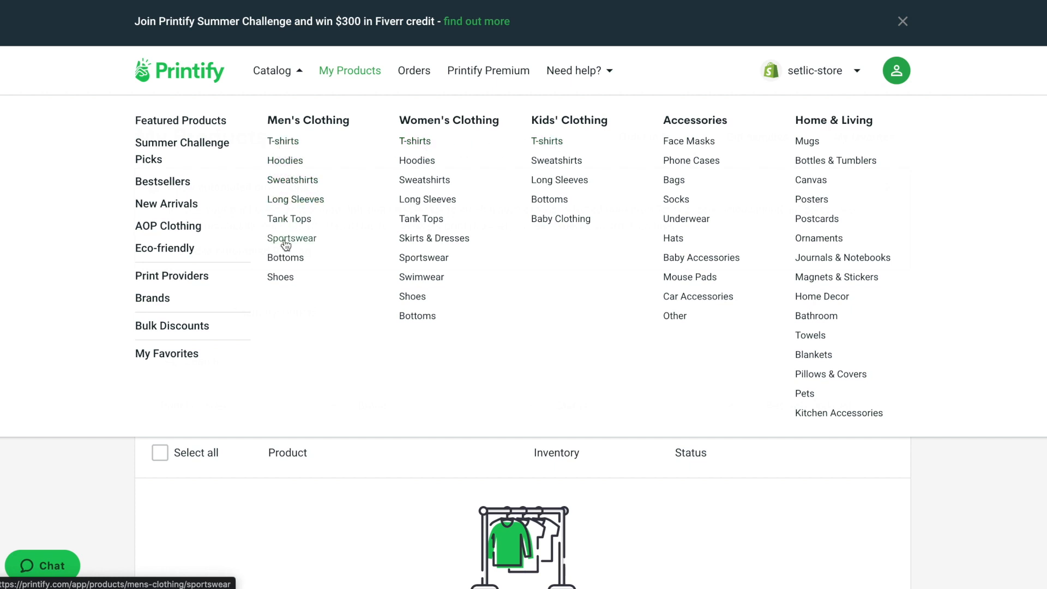
pyautogui.moveTo(172, 202)
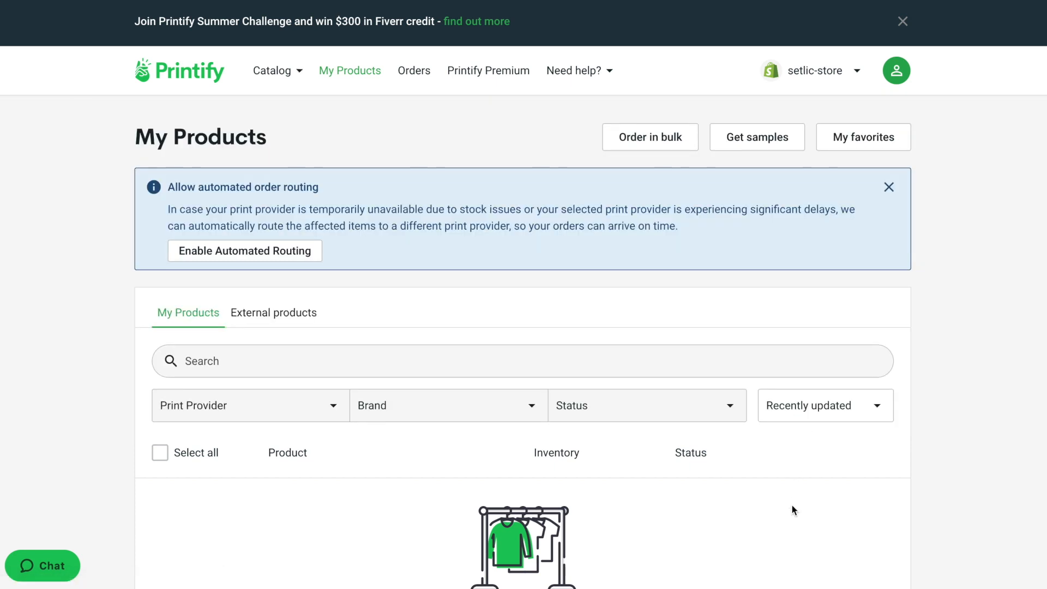
pyautogui.moveTo(766, 480)
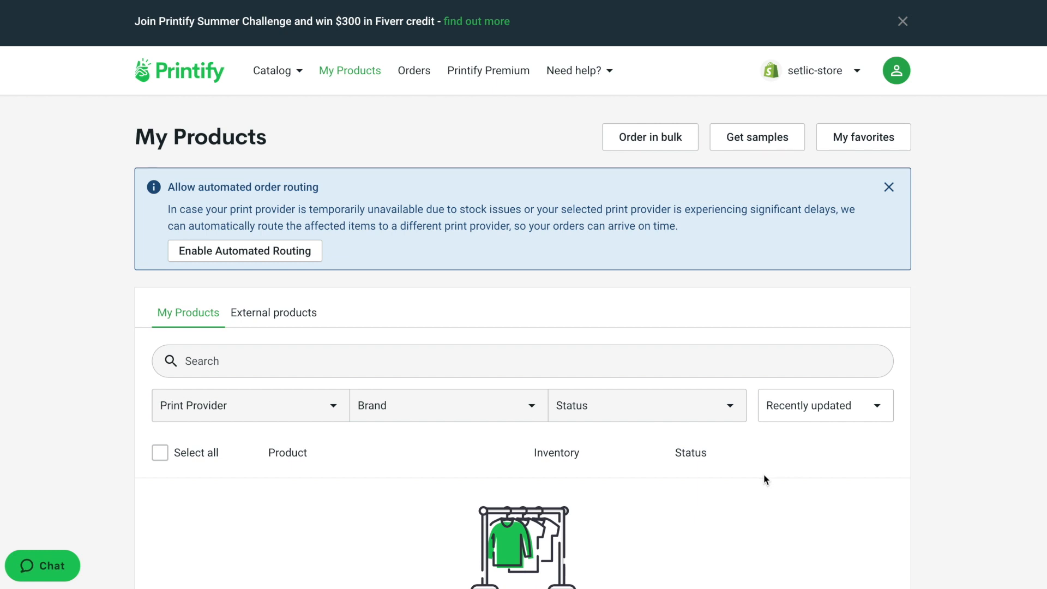
pyautogui.click(413, 70)
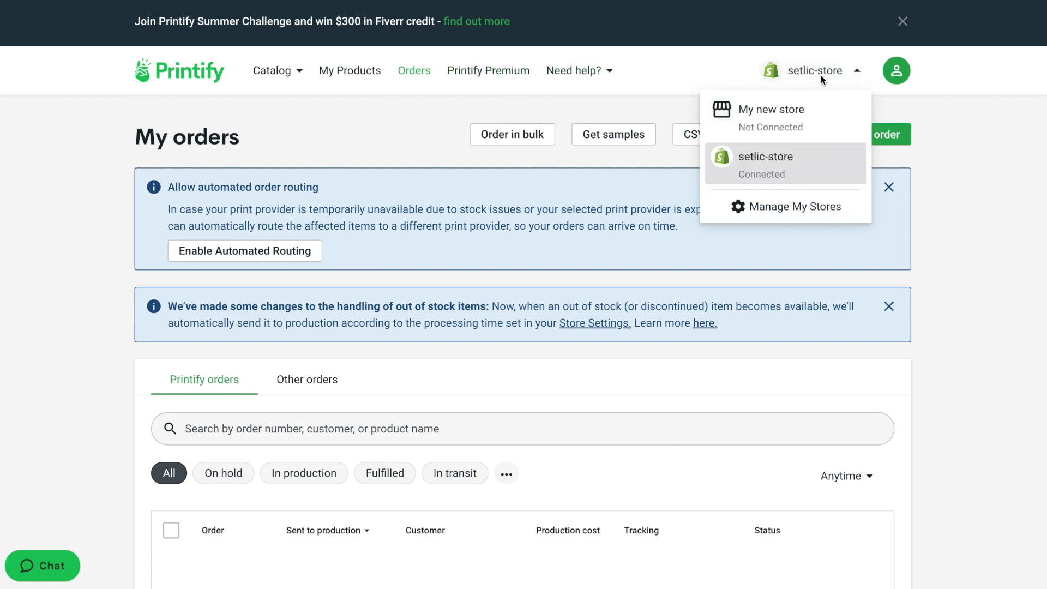
# Step: Go to Manage My Stores listing My new store and the connected setlic-store
pyautogui.click(794, 207)
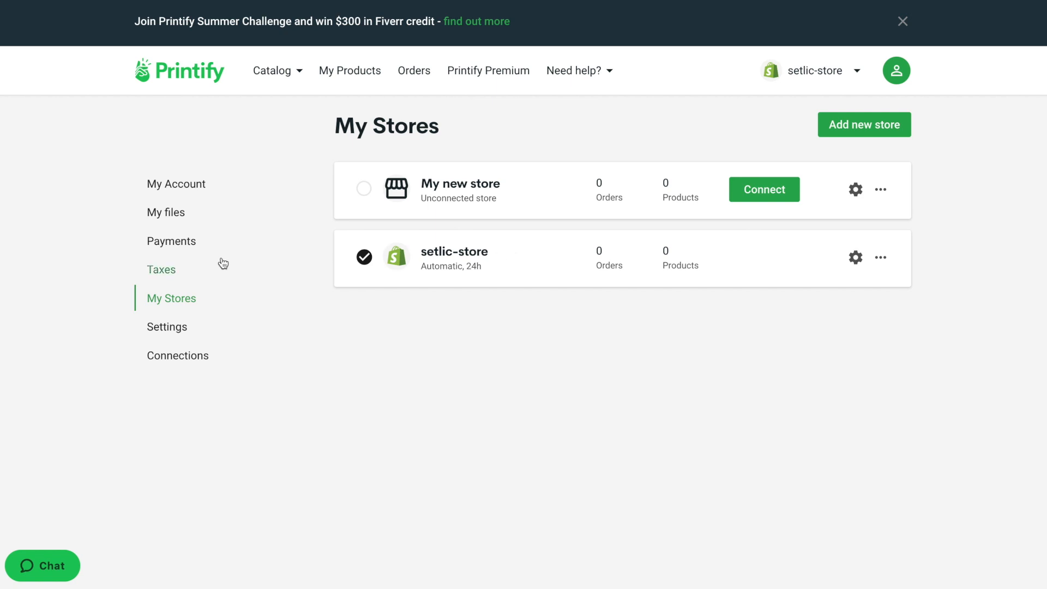
pyautogui.moveTo(848, 245)
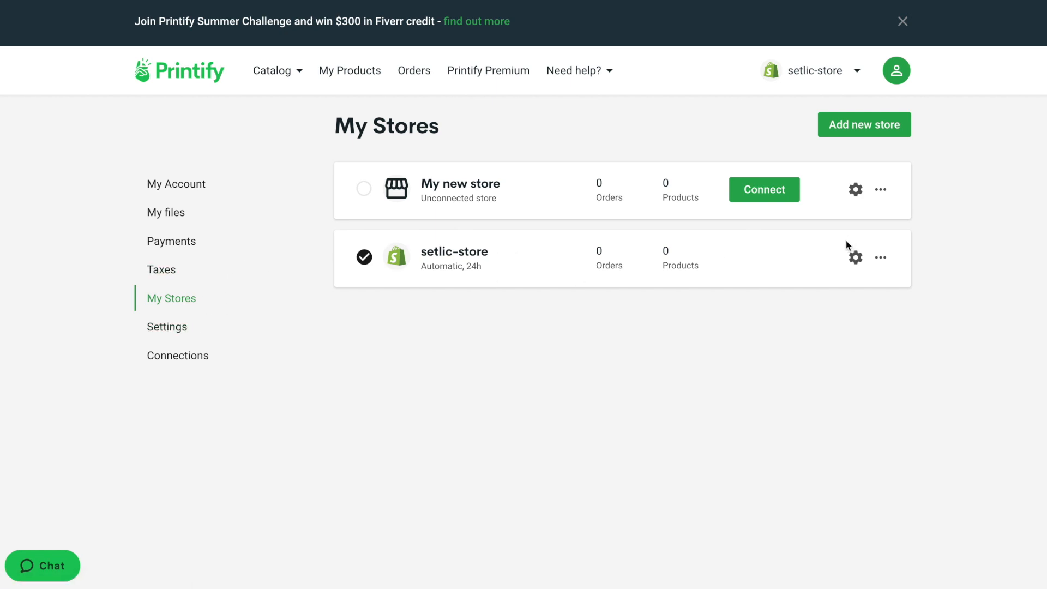
pyautogui.click(881, 257)
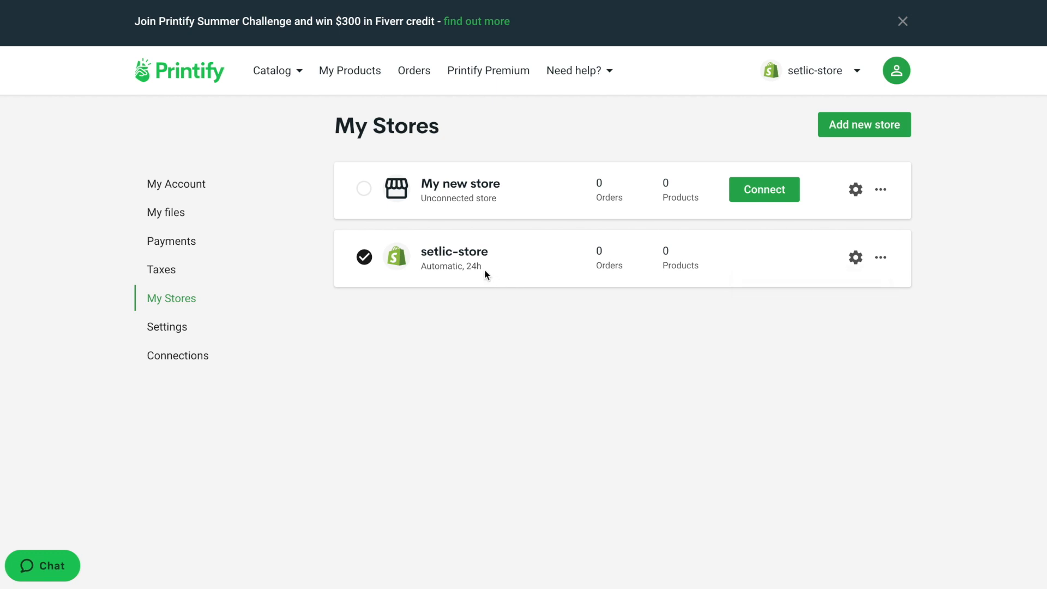
# Step: In account Settings, switch measurements to the metric system and the timezone to (GMT+01:00) Berlin
pyautogui.click(167, 327)
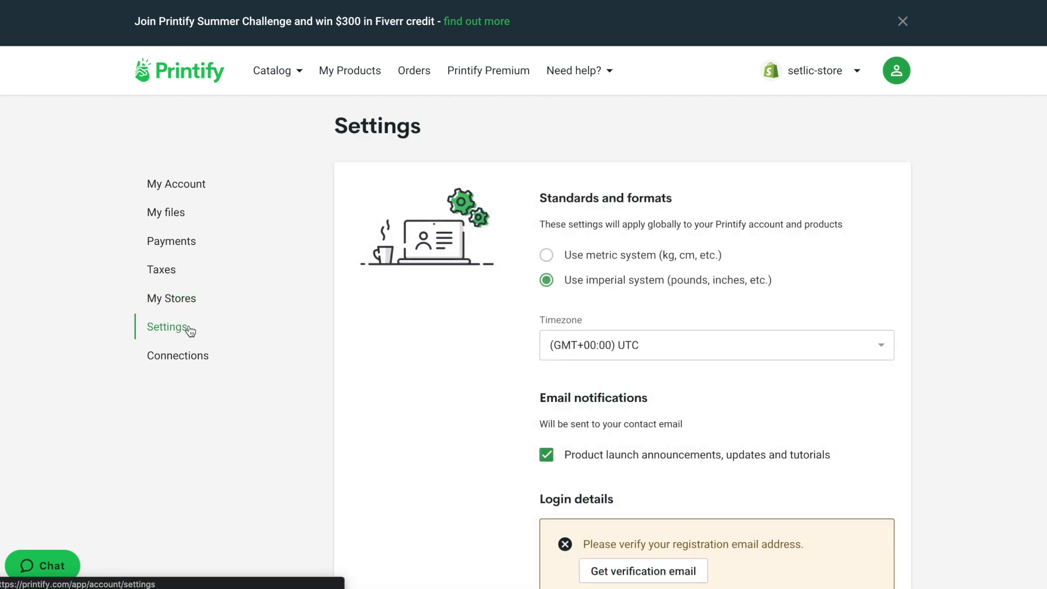
pyautogui.scroll(-3)
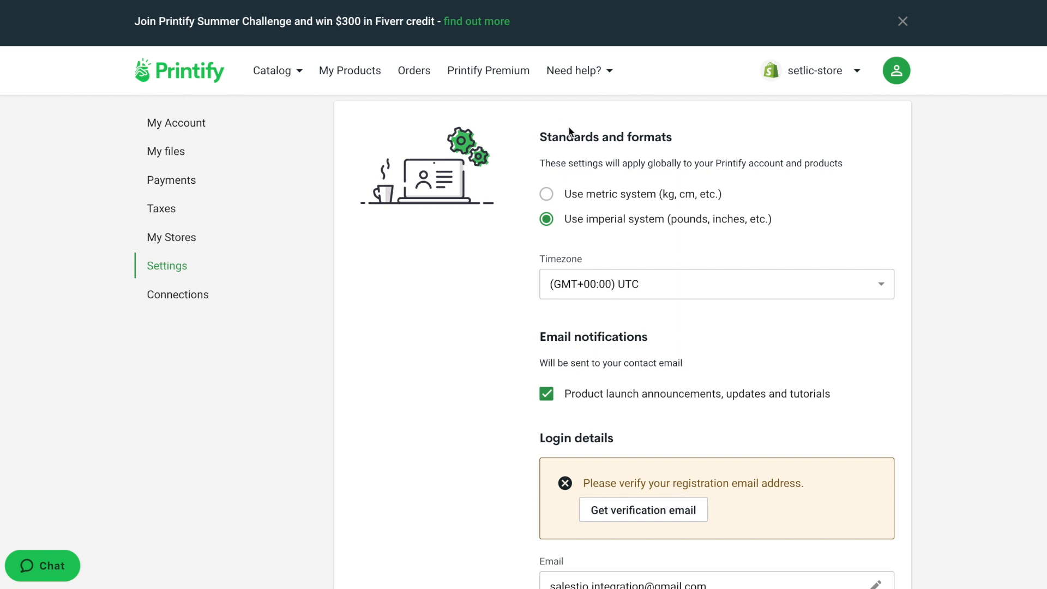
pyautogui.click(717, 284)
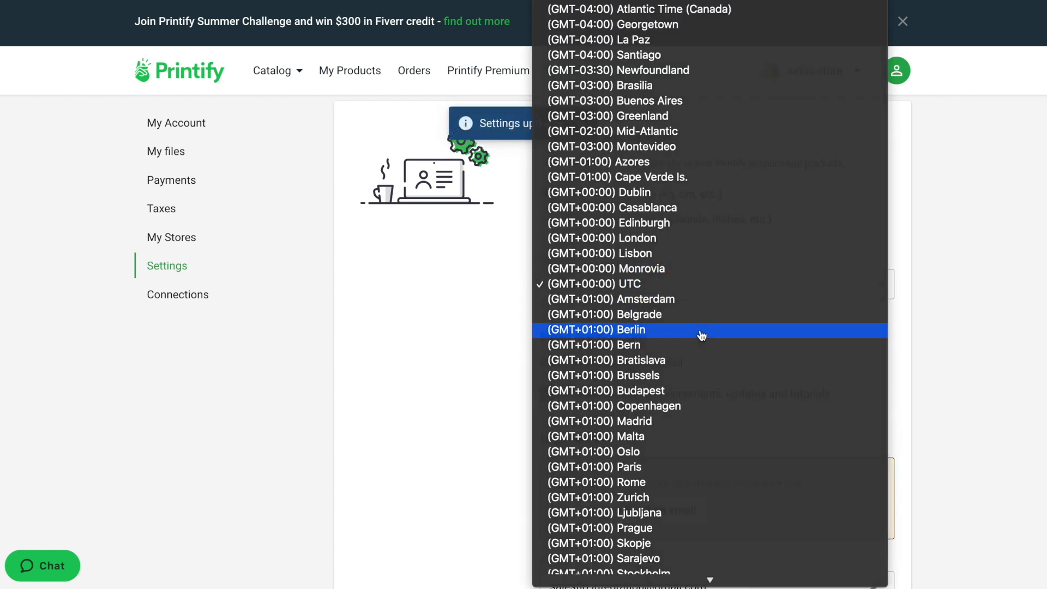
pyautogui.click(616, 329)
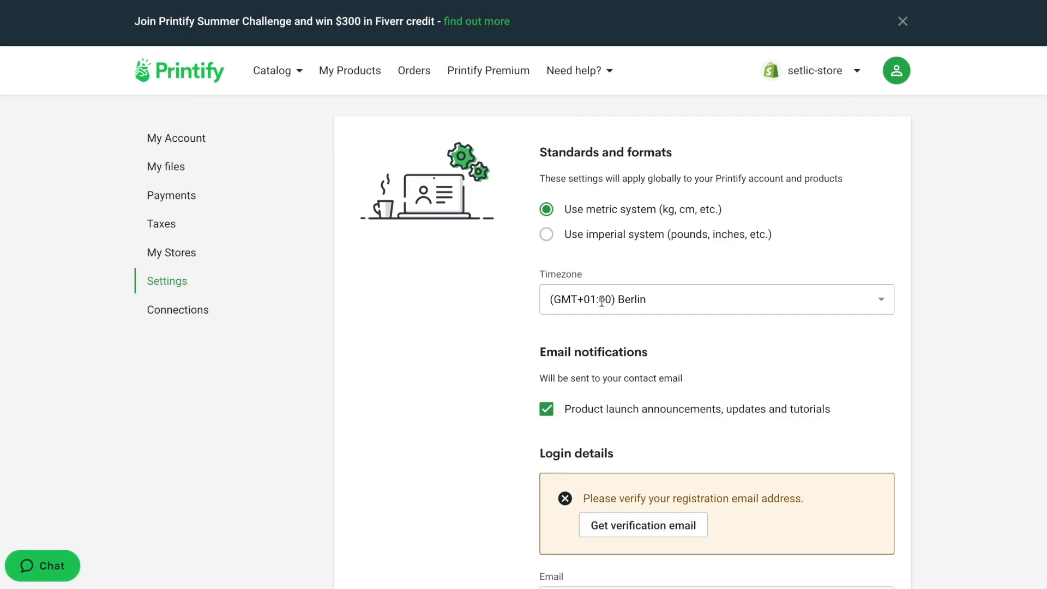
# Step: Review the Taxes page, moving from the Canada tab to the EU, Norway and UK VAT details
pyautogui.click(161, 224)
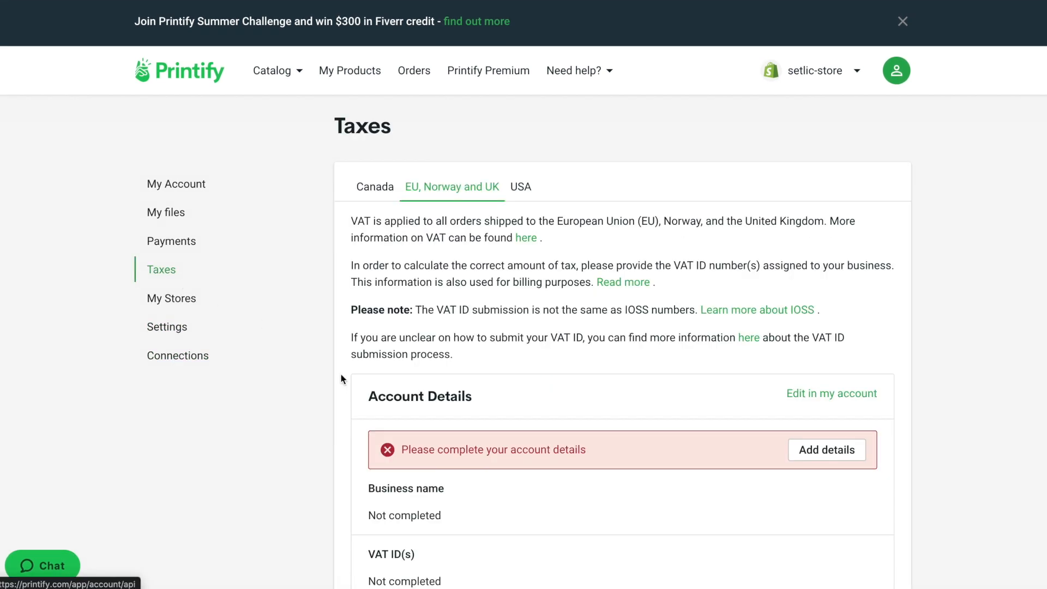
pyautogui.scroll(-3)
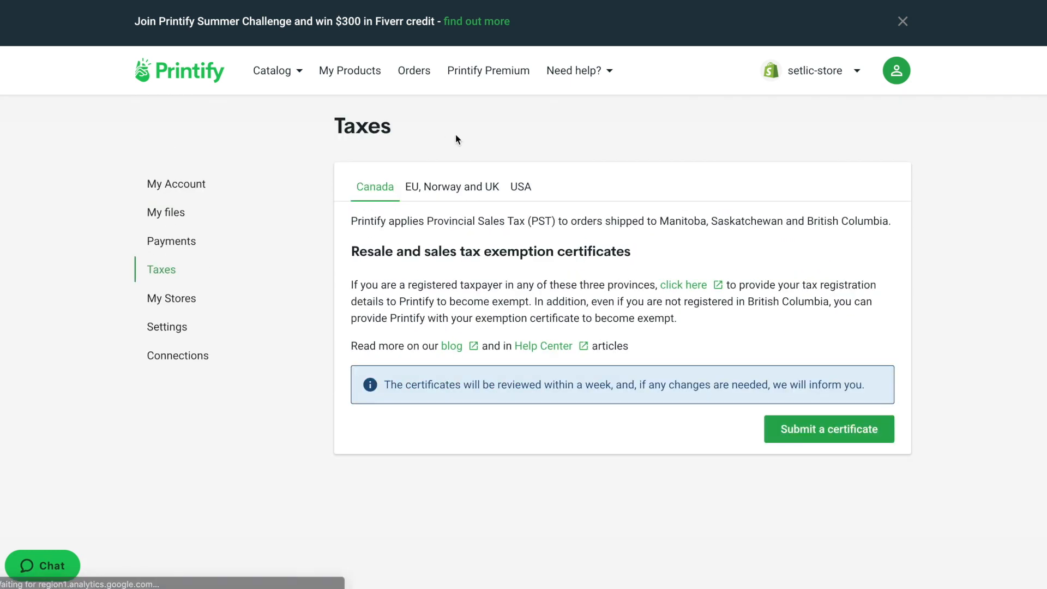
pyautogui.click(451, 187)
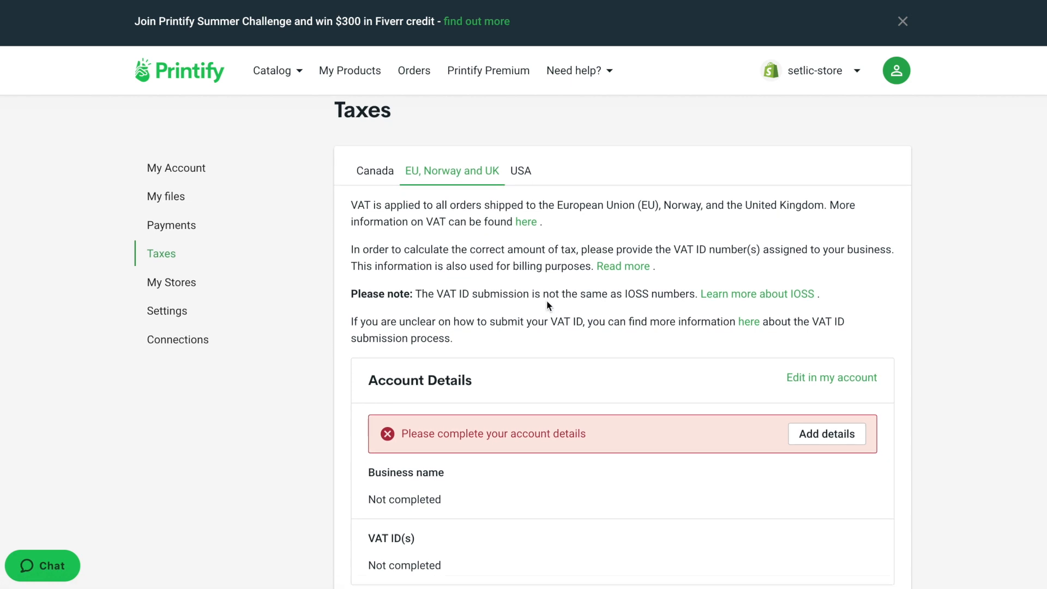
pyautogui.scroll(-3)
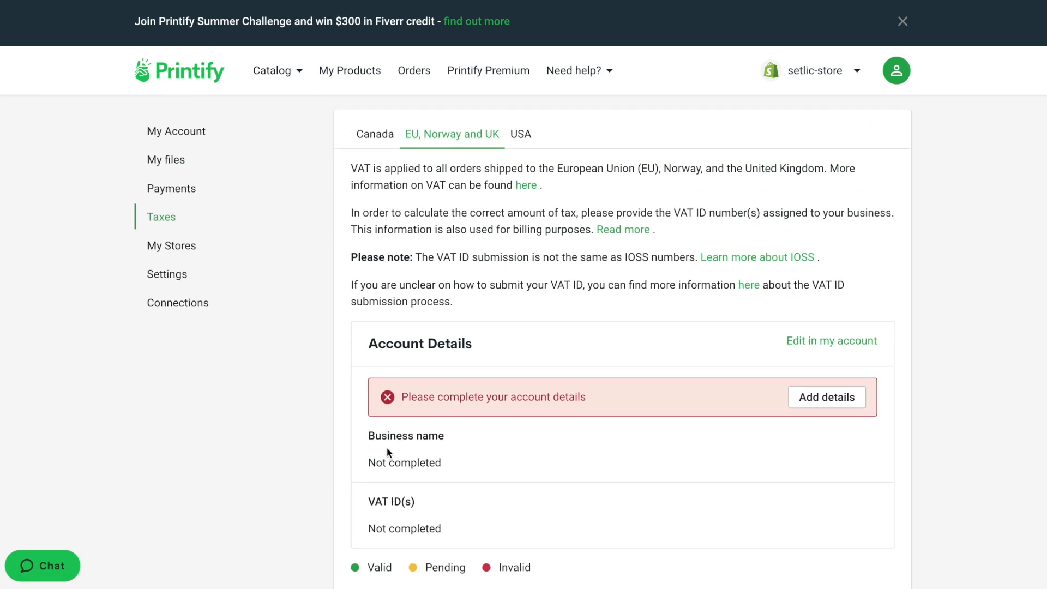
# Step: Review Payments details and Withdrawals (USD 0.00 balance, no withdrawals), then return to the Product Catalog
pyautogui.click(171, 188)
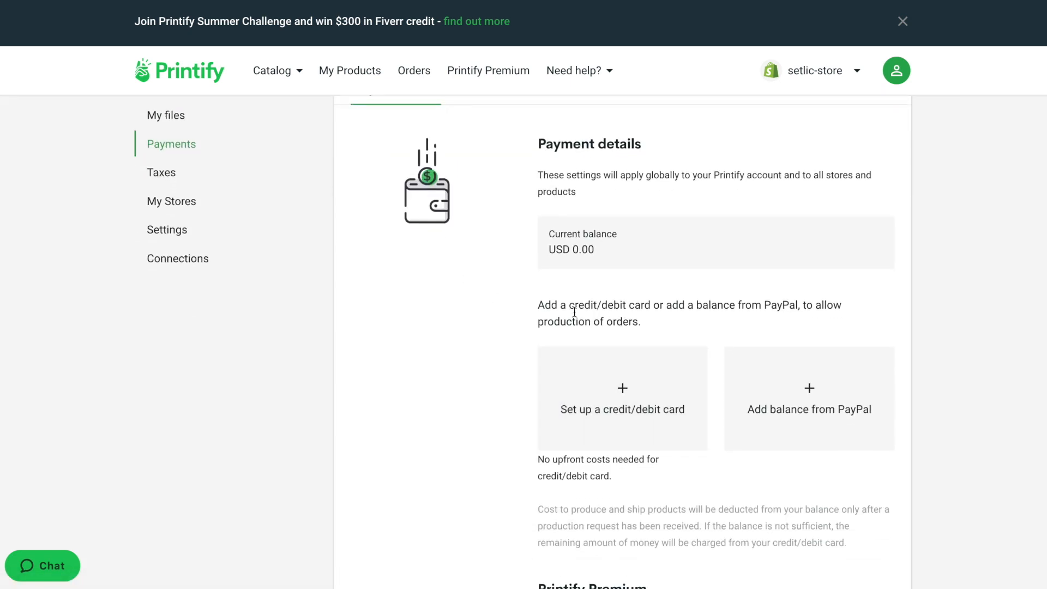
pyautogui.moveTo(597, 246)
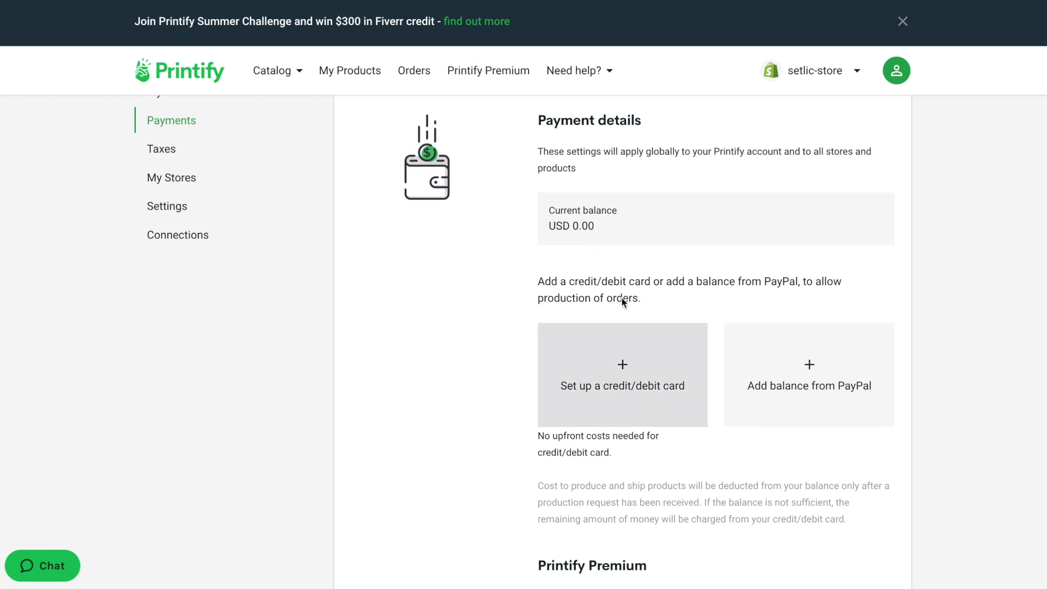
pyautogui.scroll(-3)
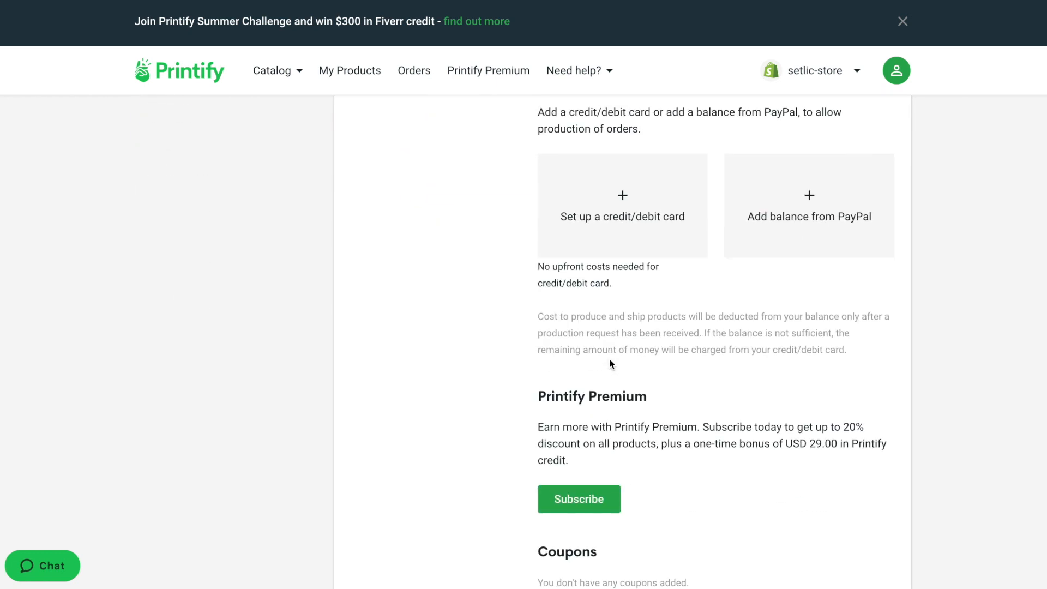
pyautogui.scroll(-3)
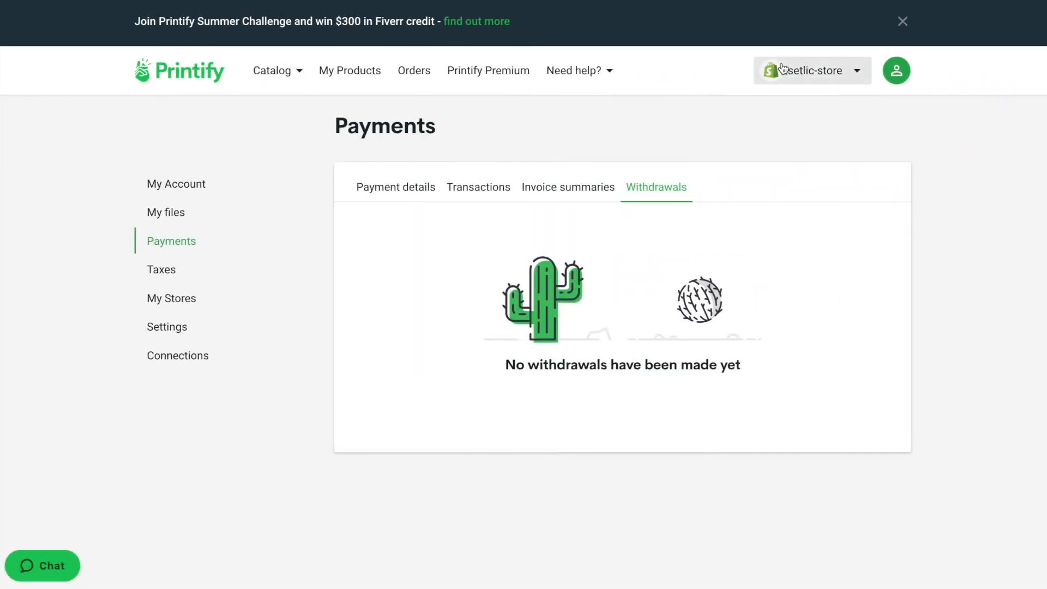
pyautogui.click(272, 70)
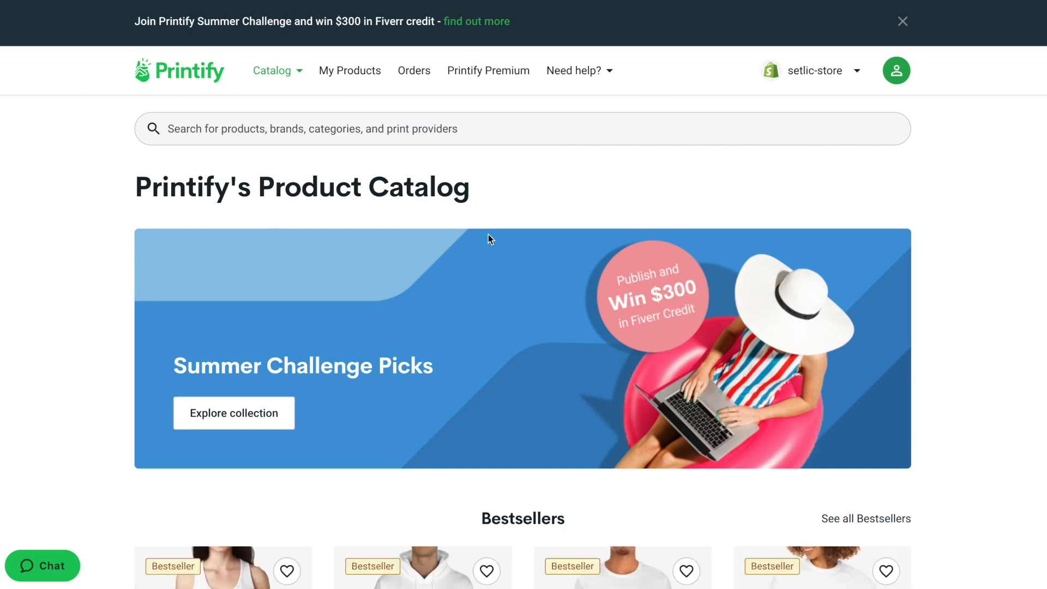
# Step: From the catalog Bestsellers, bring up the Bella+Canvas 3001 Unisex Jersey Short Sleeve Tee page
pyautogui.scroll(-3)
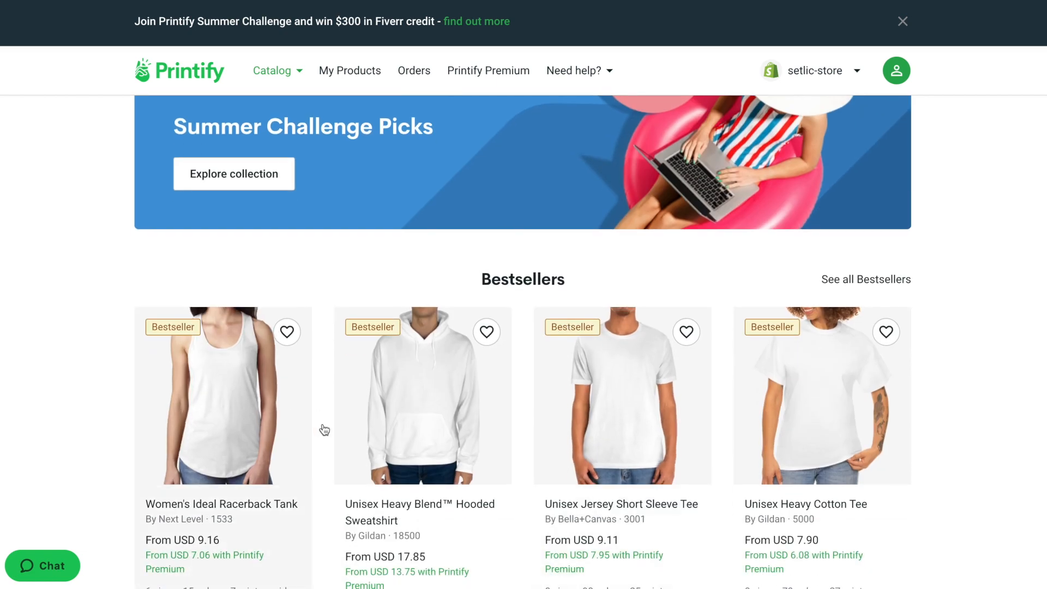
pyautogui.click(272, 70)
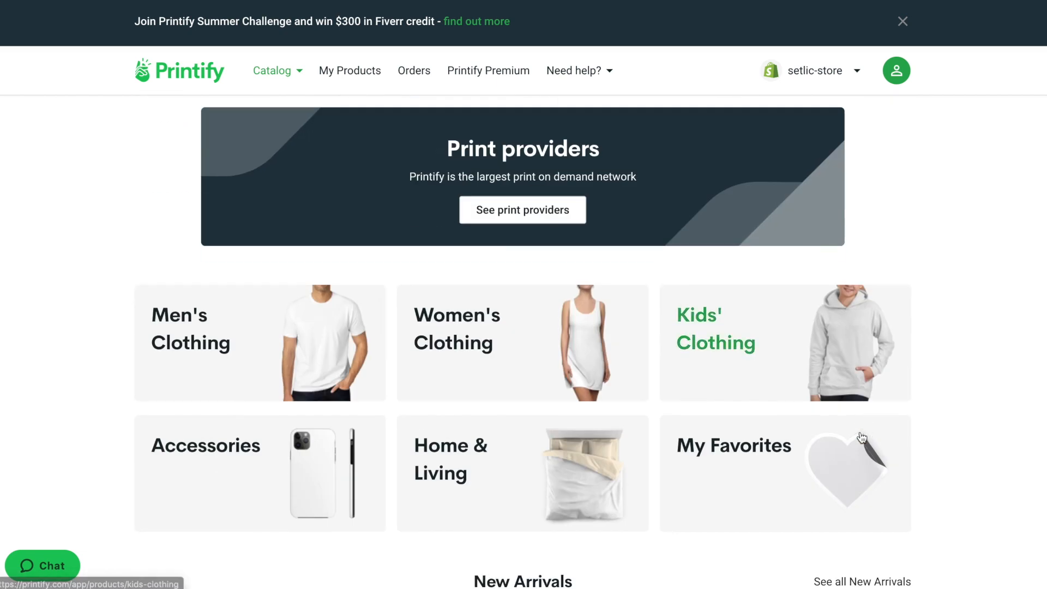
pyautogui.scroll(-3)
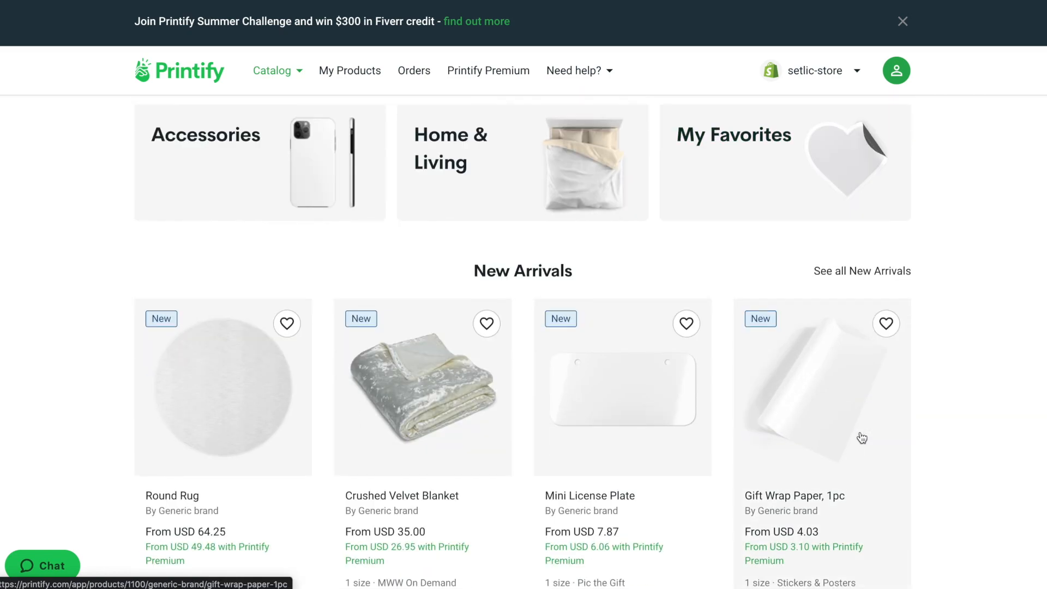
pyautogui.scroll(3)
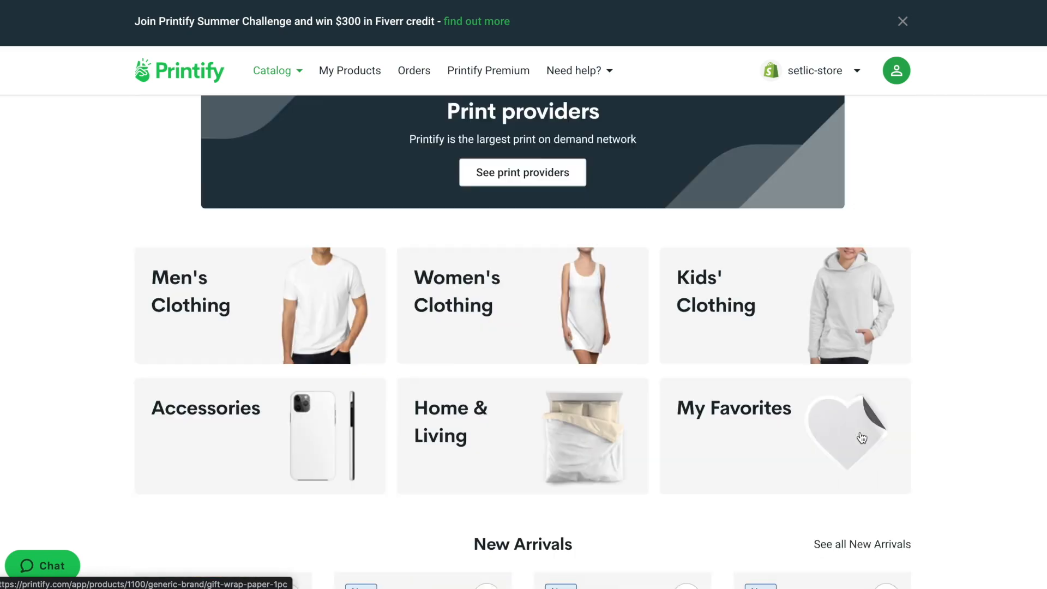
pyautogui.scroll(-3)
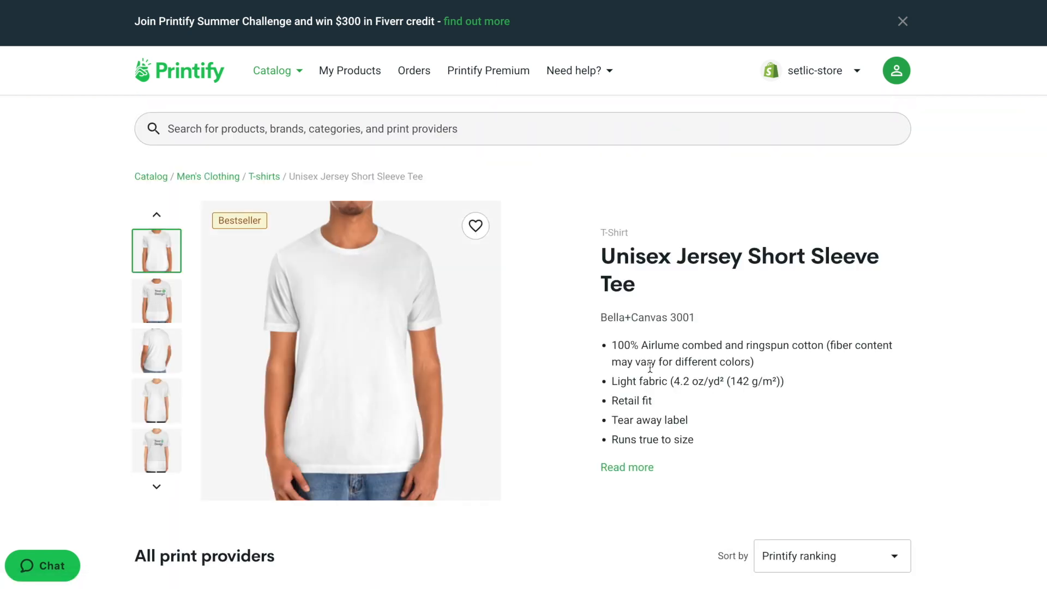
# Step: Compare the tee's print providers and check MyLocker's variant, shipping and production details
pyautogui.scroll(-3)
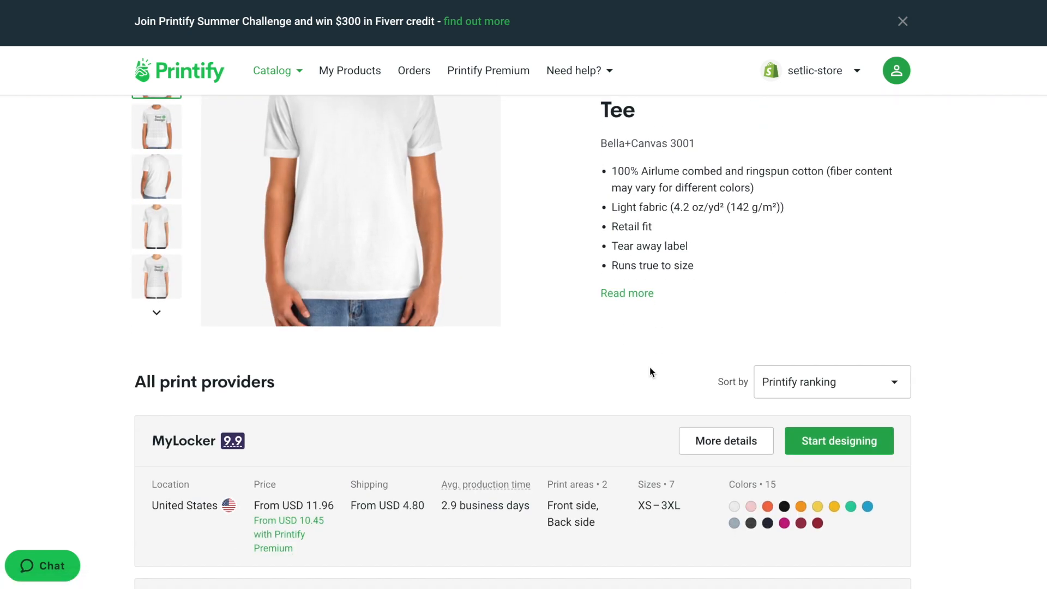
pyautogui.scroll(-3)
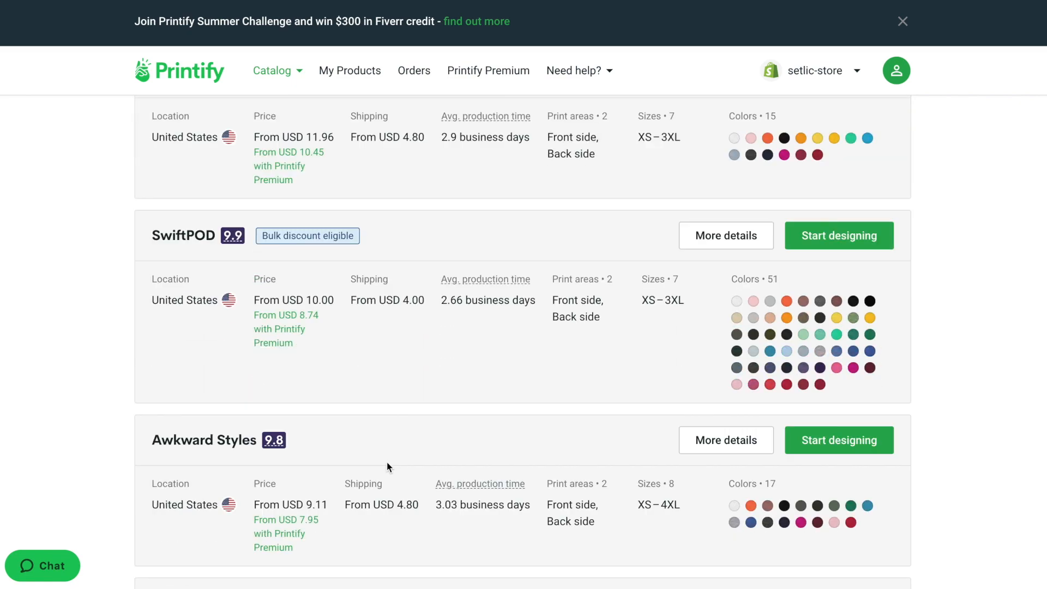
pyautogui.scroll(-3)
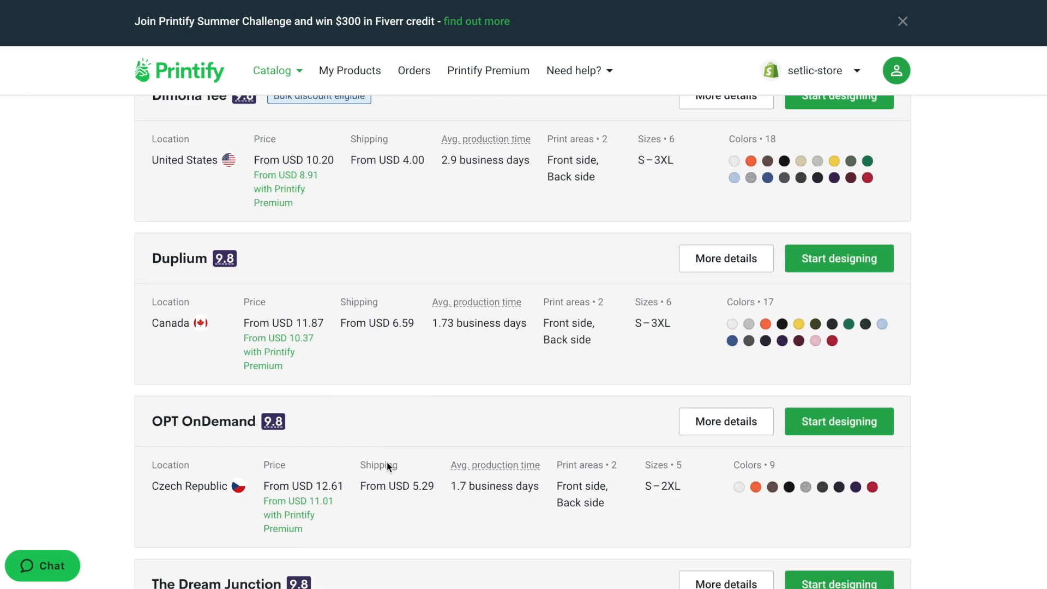
pyautogui.scroll(3)
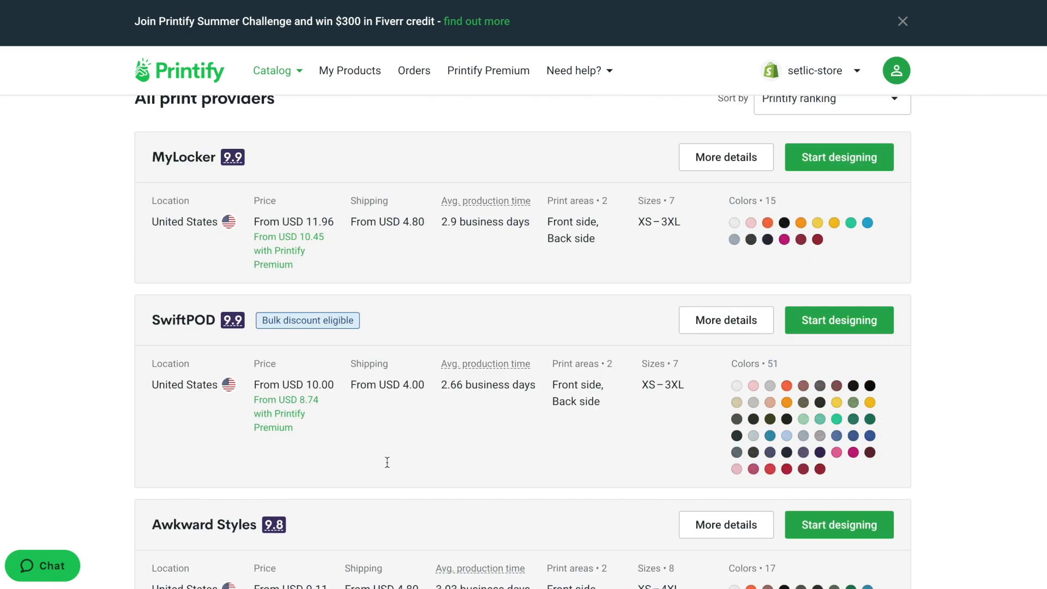
pyautogui.click(726, 157)
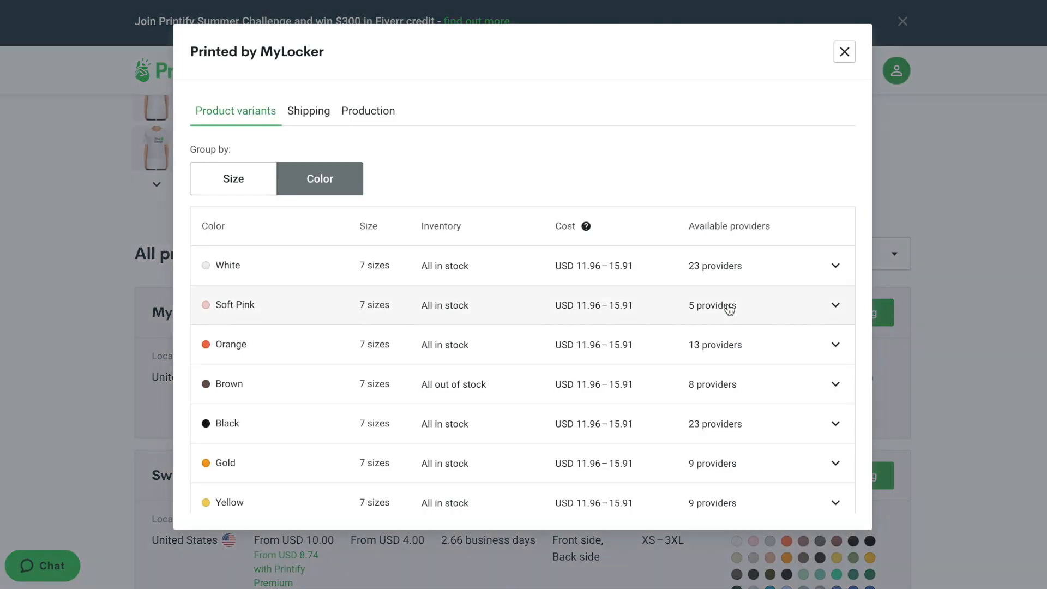
pyautogui.moveTo(608, 136)
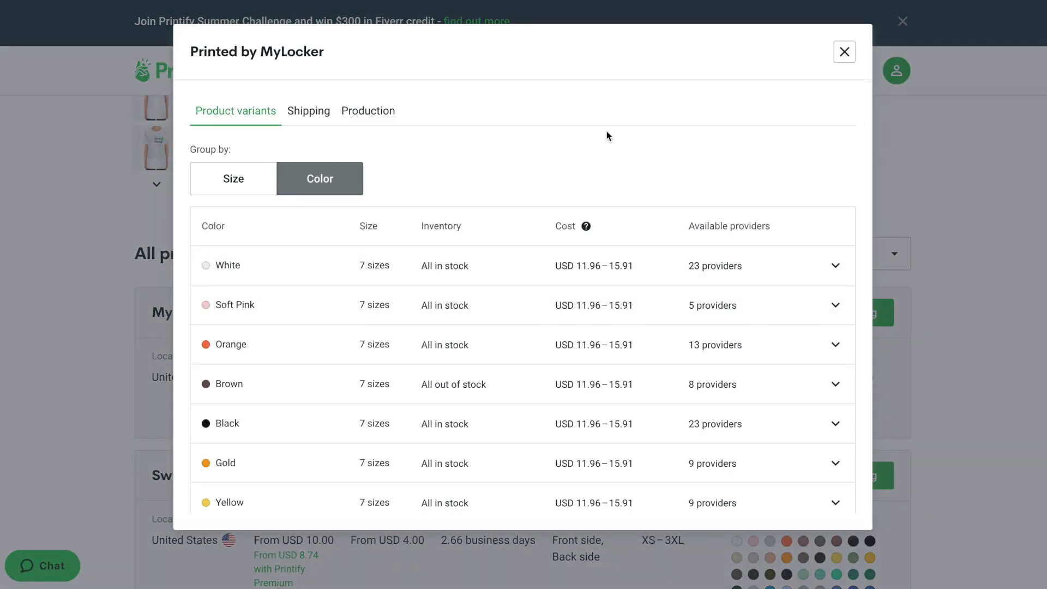
pyautogui.click(308, 111)
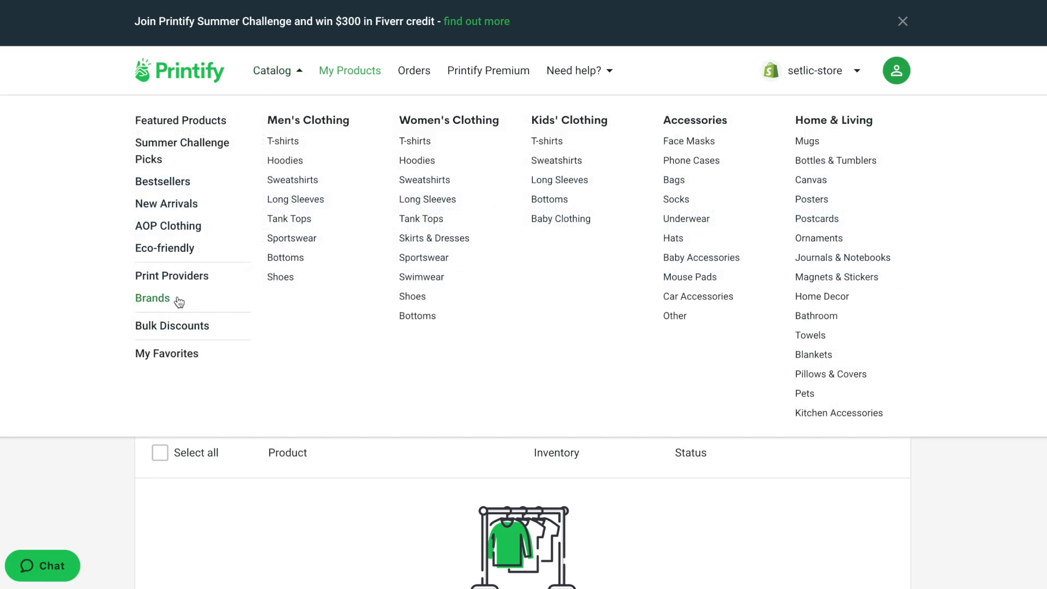
pyautogui.moveTo(175, 273)
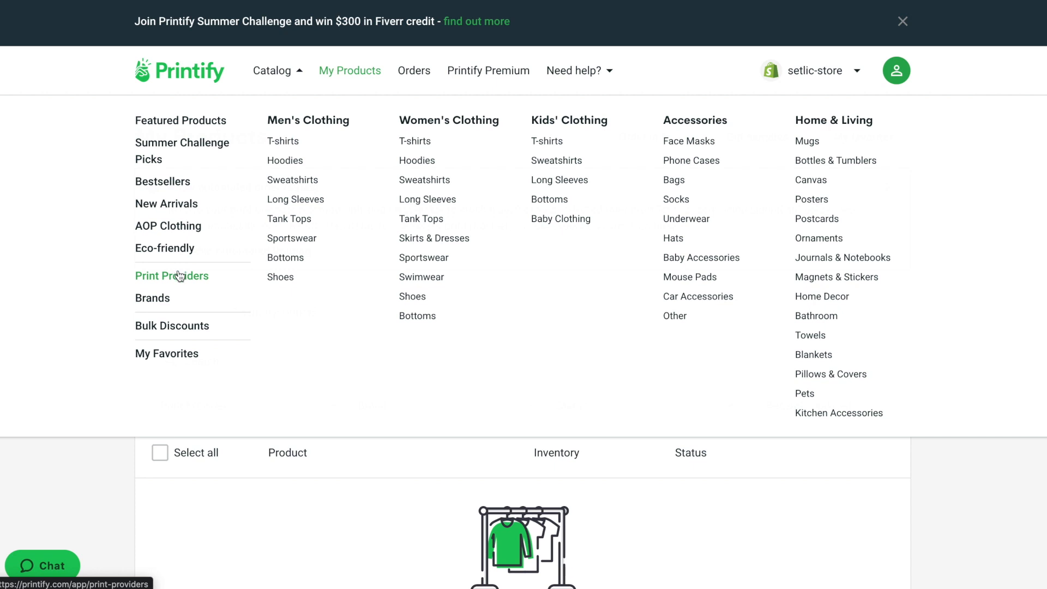
# Step: In Print Providers, filter by Czech Republic and view OPT OnDemand's products
pyautogui.click(171, 275)
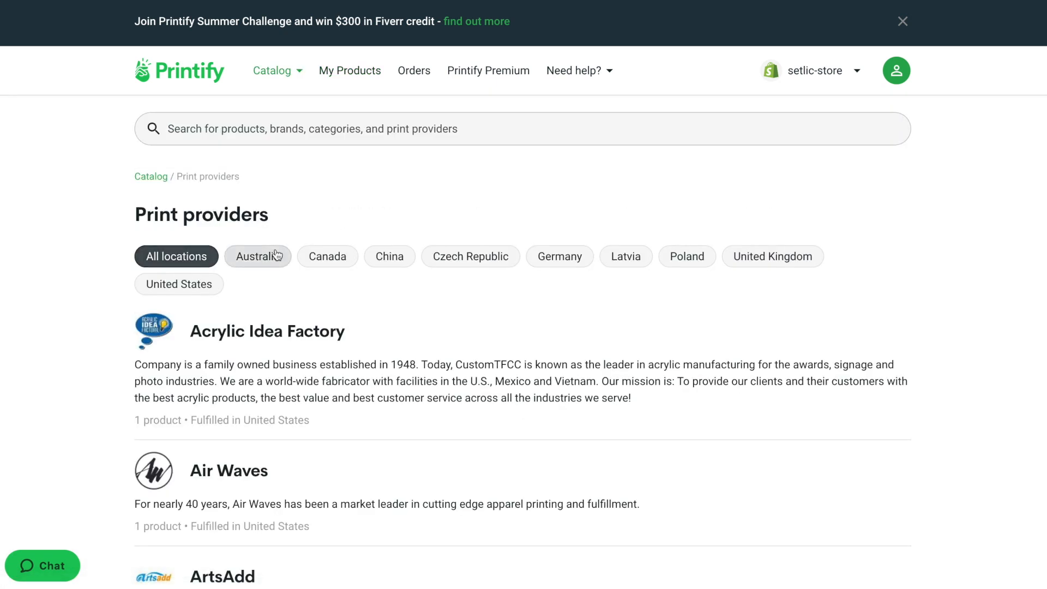
pyautogui.click(559, 256)
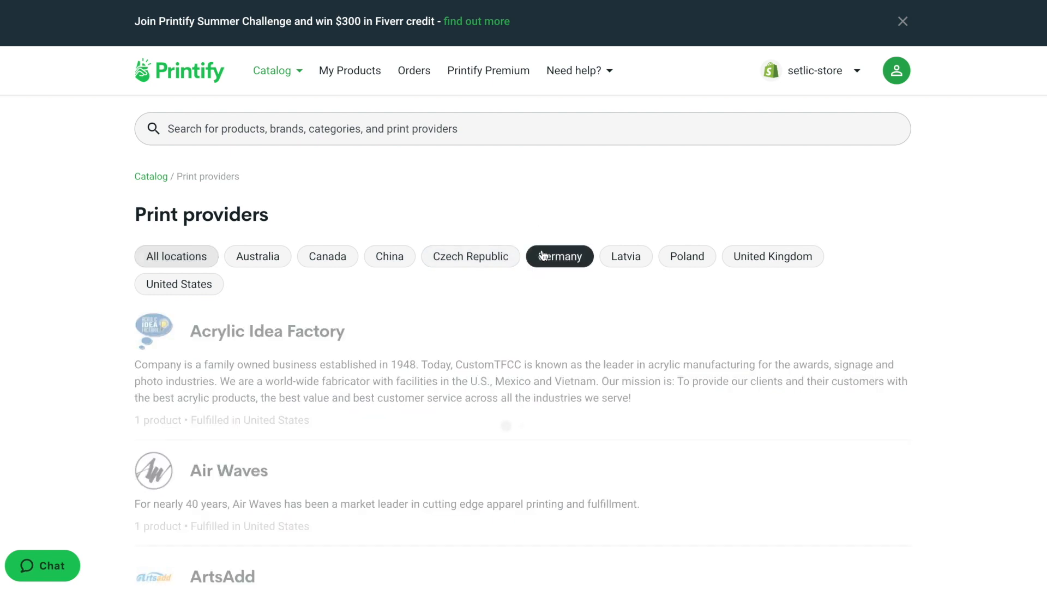
pyautogui.click(471, 256)
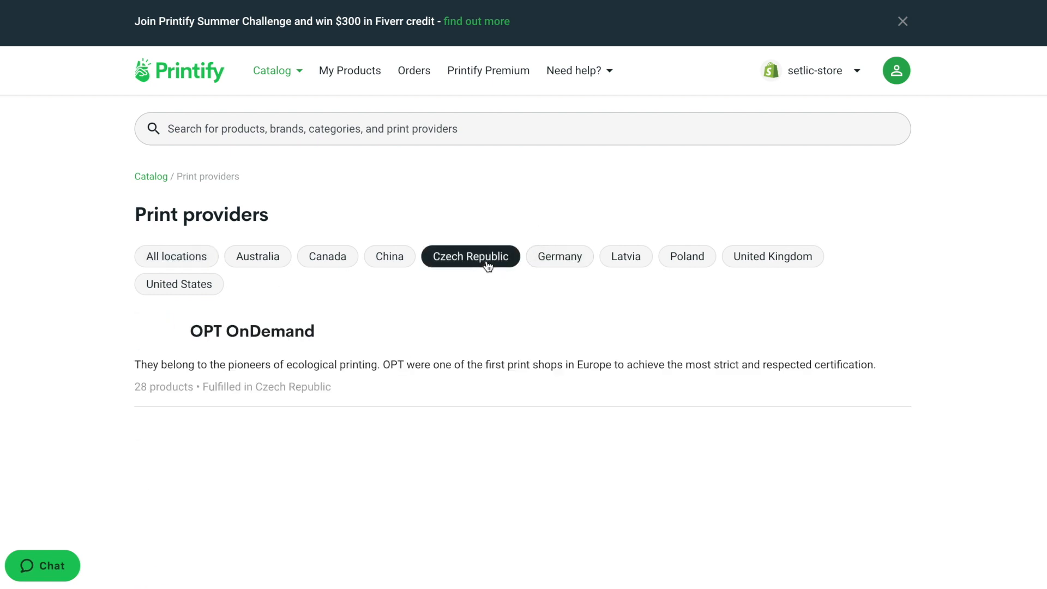
pyautogui.click(250, 331)
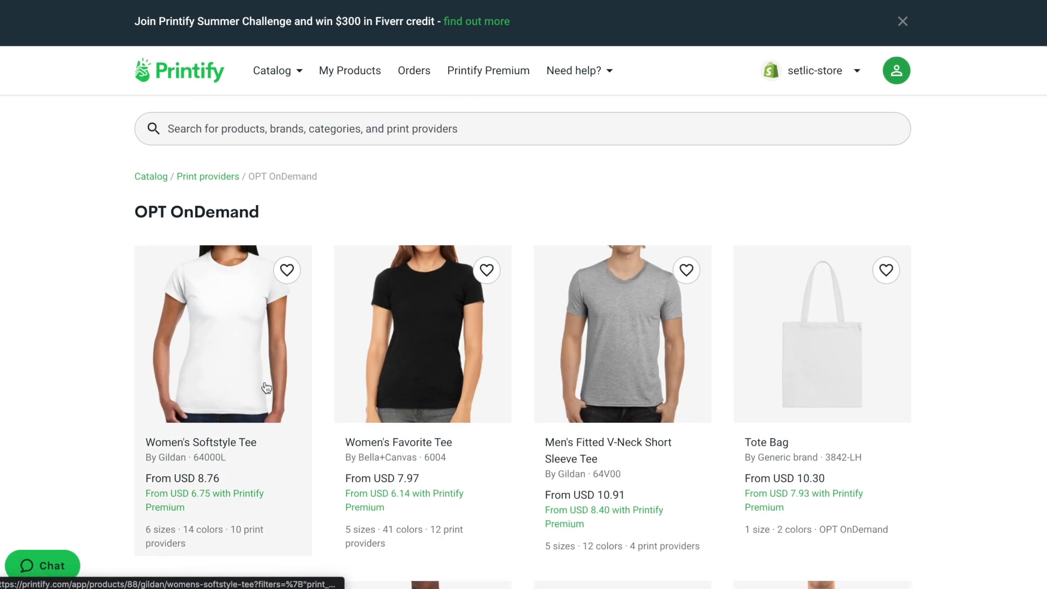
# Step: Choose the Women's Softstyle Tee and start designing it in the editor
pyautogui.click(222, 334)
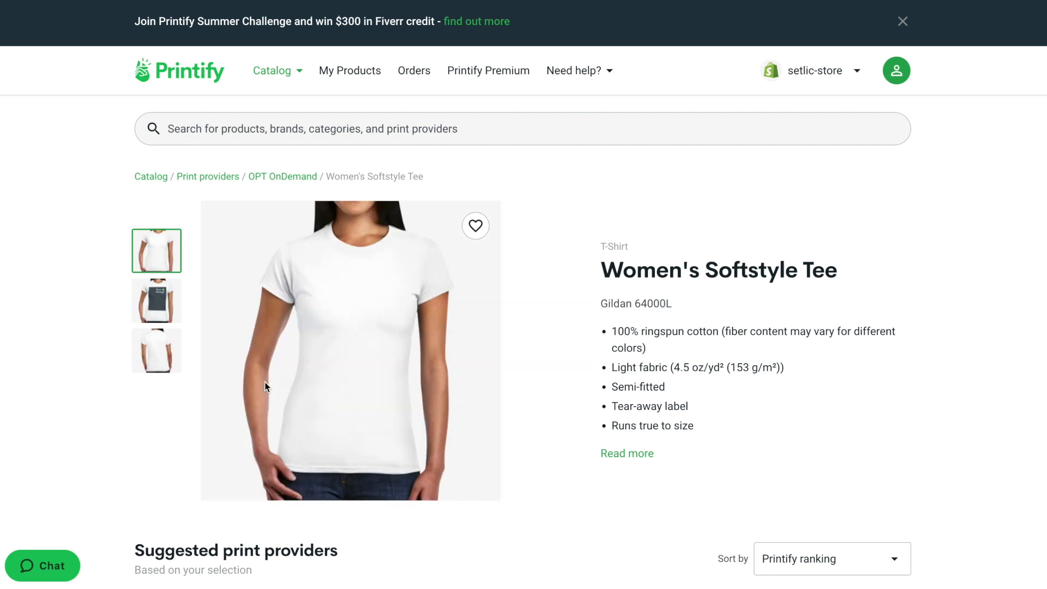
pyautogui.scroll(-3)
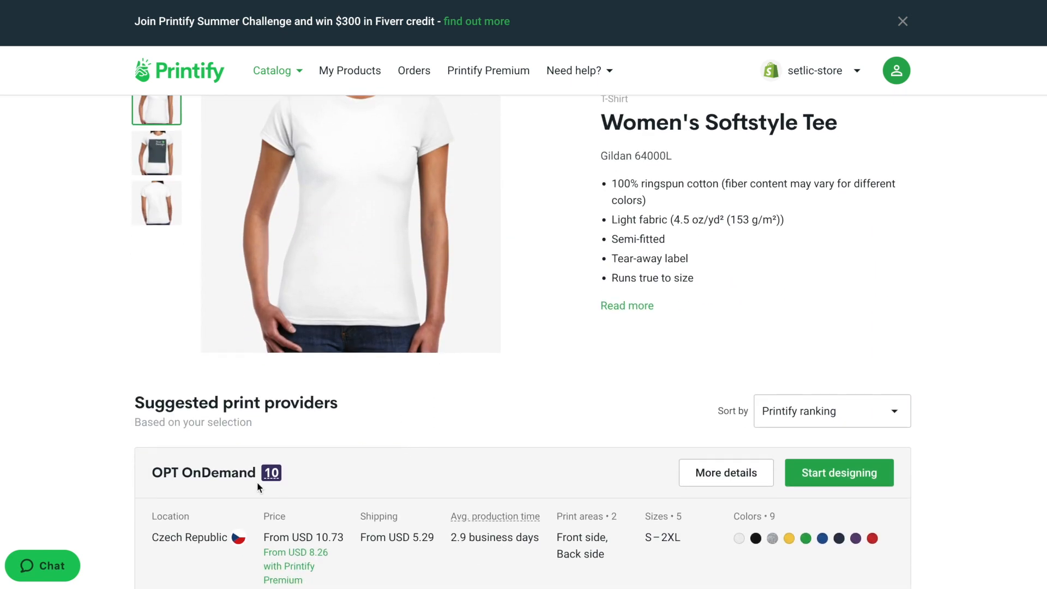
pyautogui.click(839, 472)
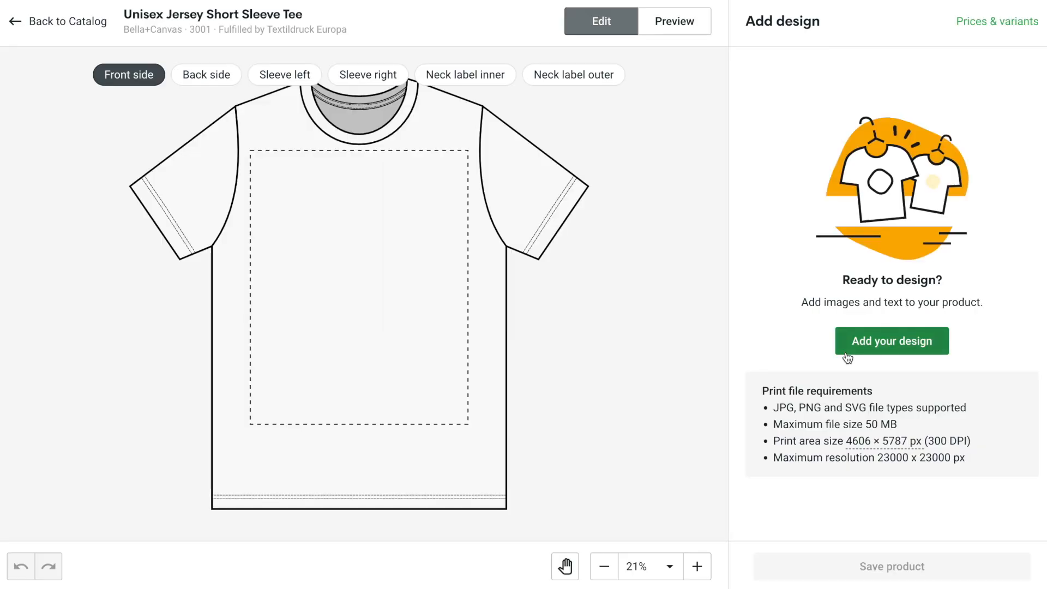
pyautogui.moveTo(744, 271)
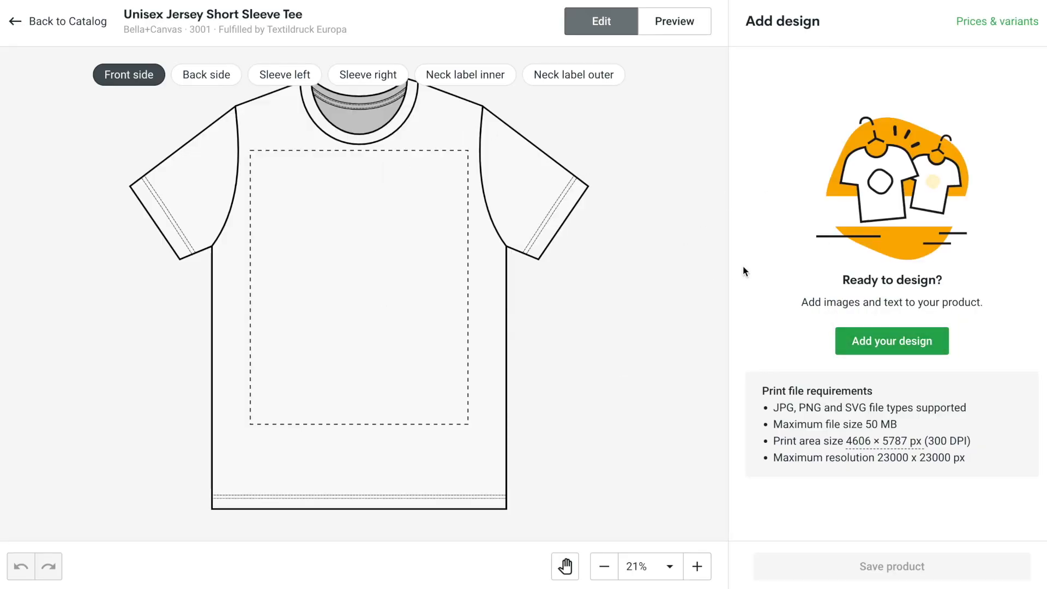
pyautogui.moveTo(687, 22)
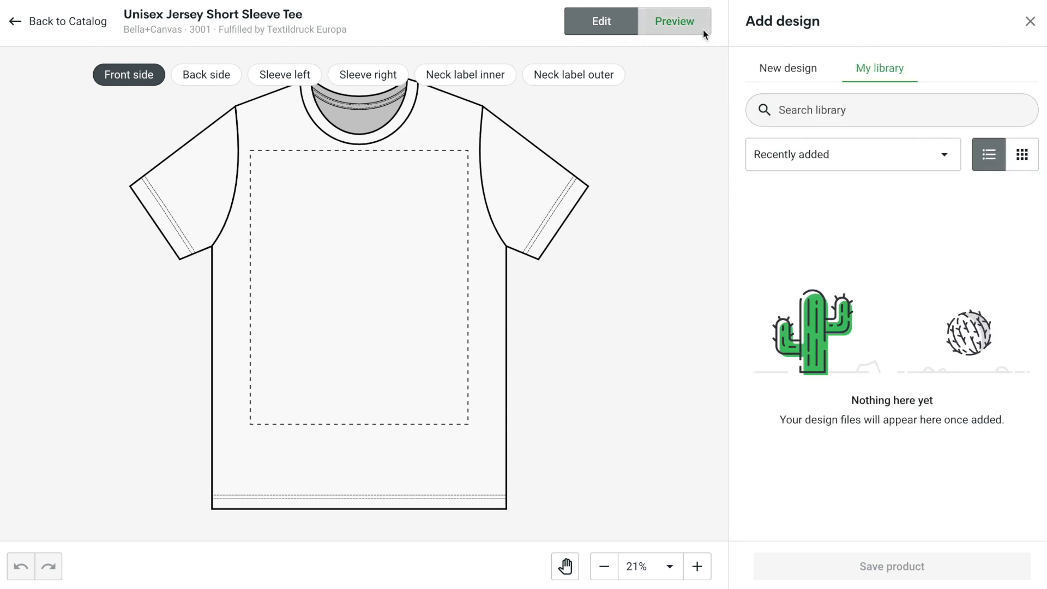
# Step: Preview the blank tee mockups, then go to My Products listing the unpublished tees
pyautogui.click(674, 20)
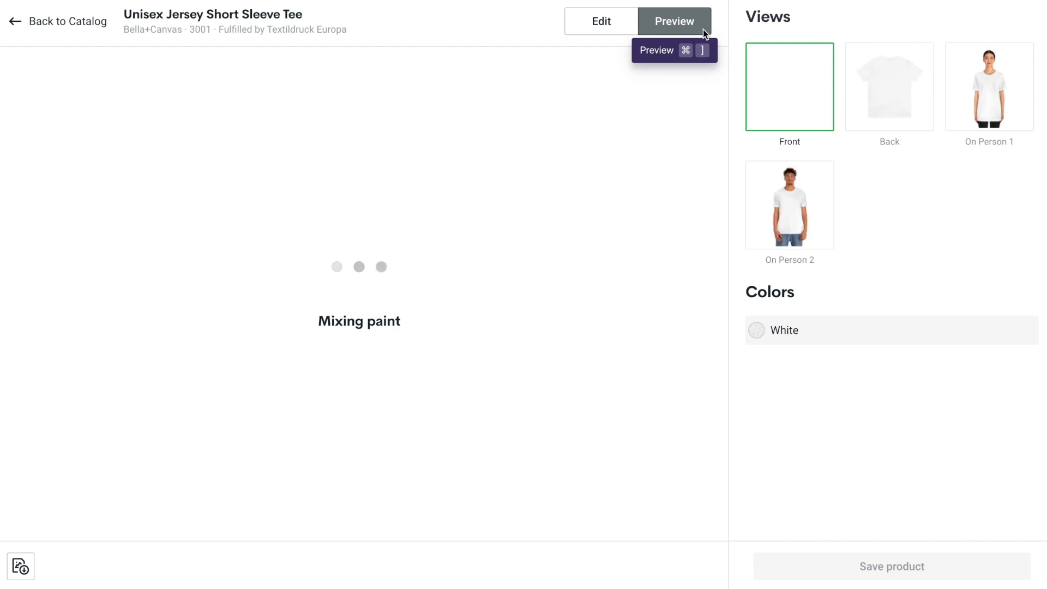
pyautogui.click(789, 205)
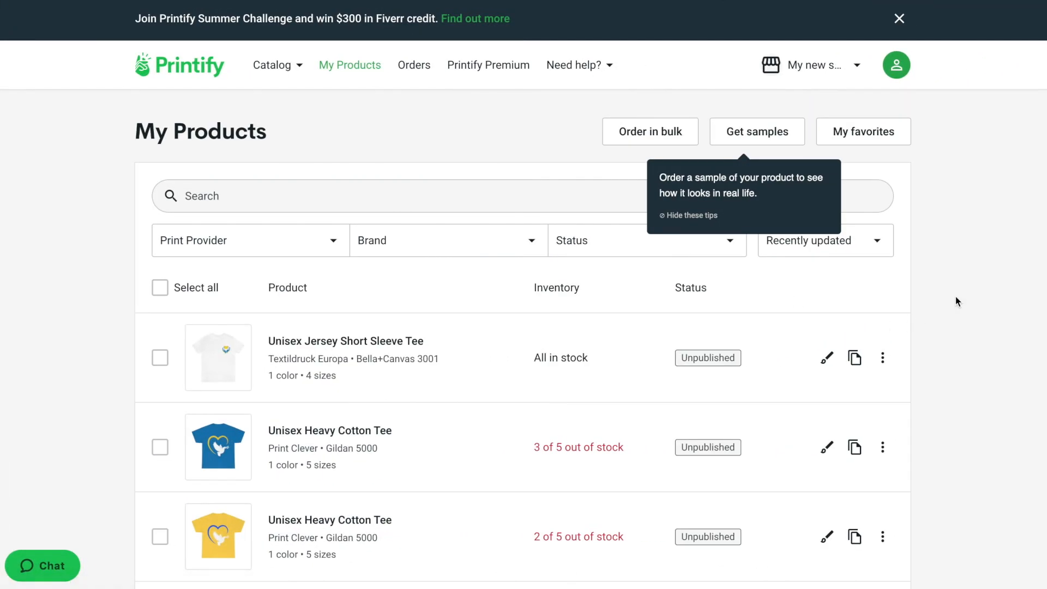
pyautogui.moveTo(594, 349)
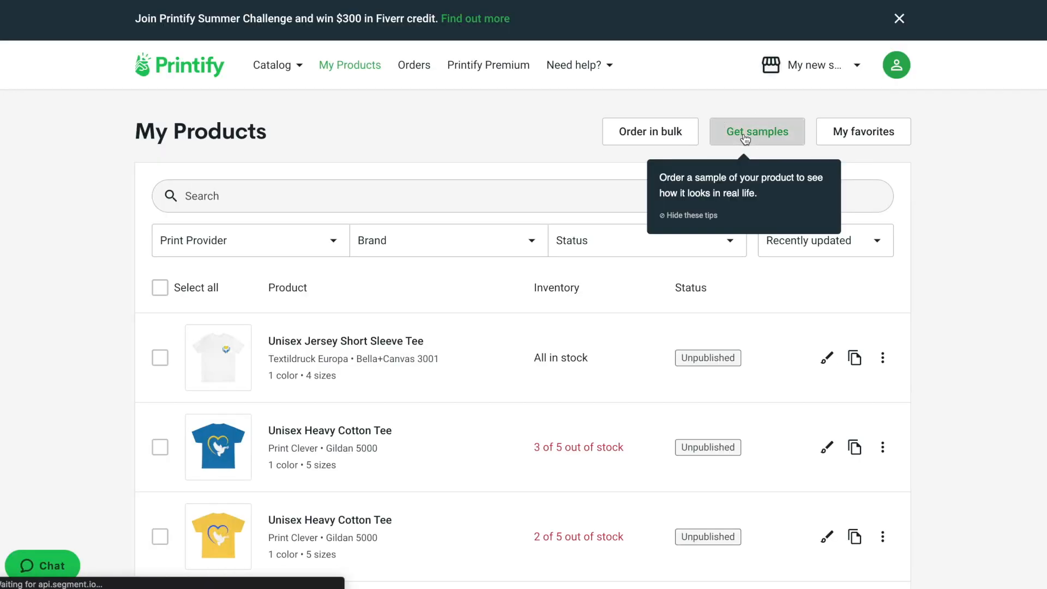
# Step: Start a Get samples order, then search Fiverr Business for 't-shirt design'
pyautogui.click(757, 131)
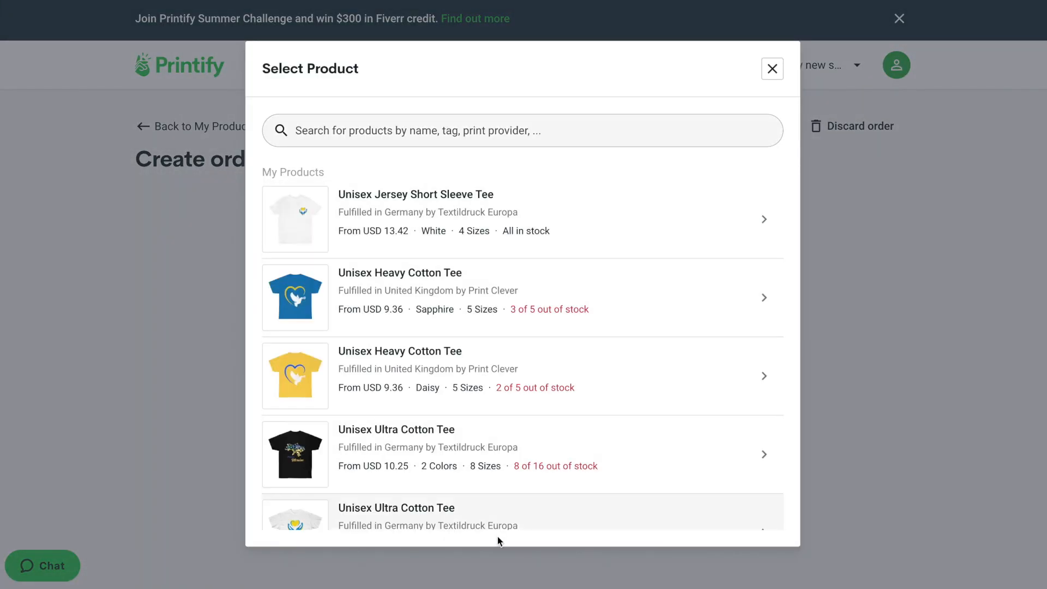
pyautogui.click(772, 69)
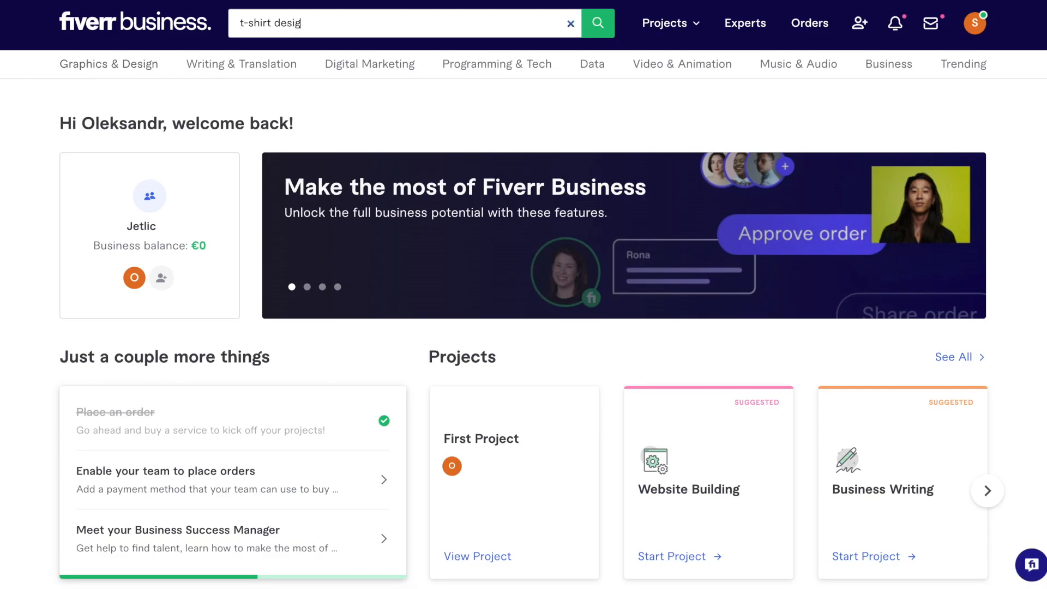
pyautogui.write('n')
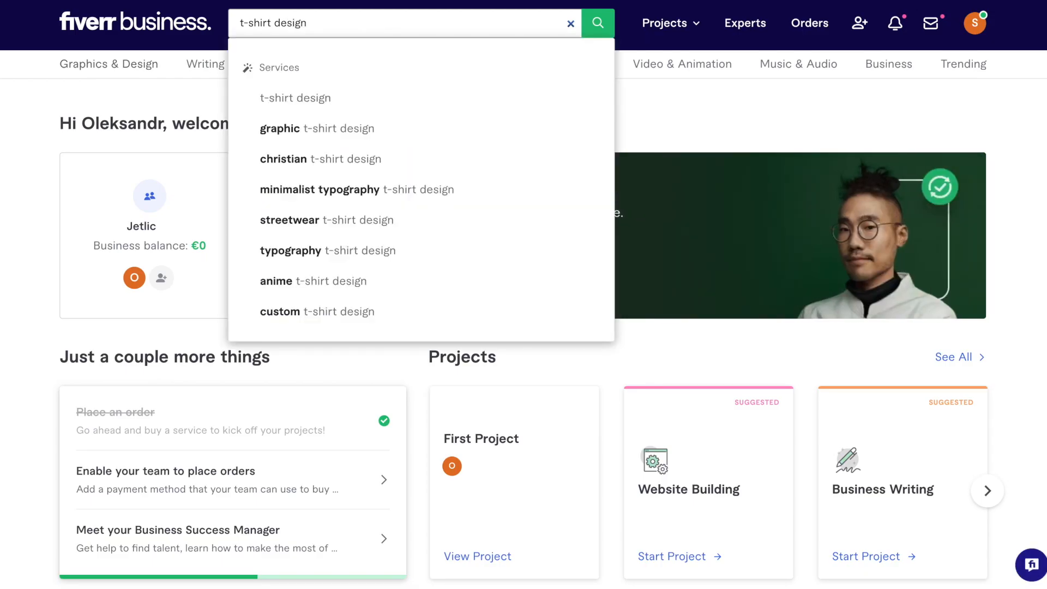